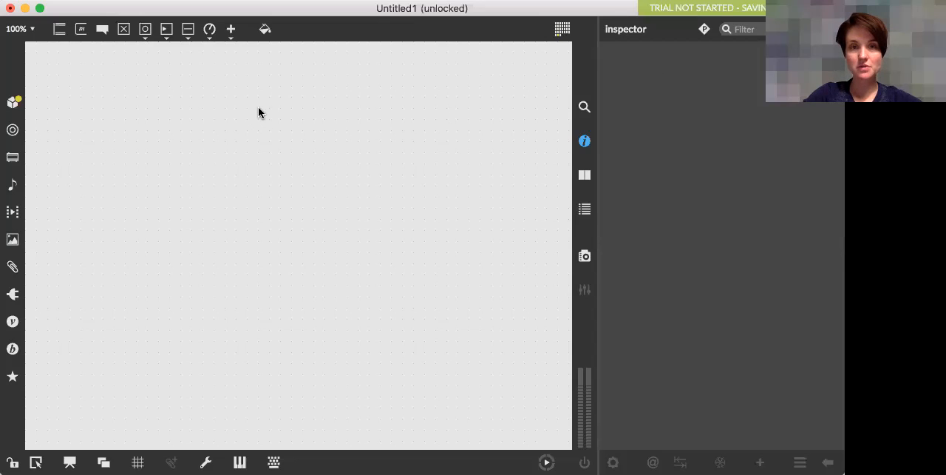
mouse_move(100, 275)
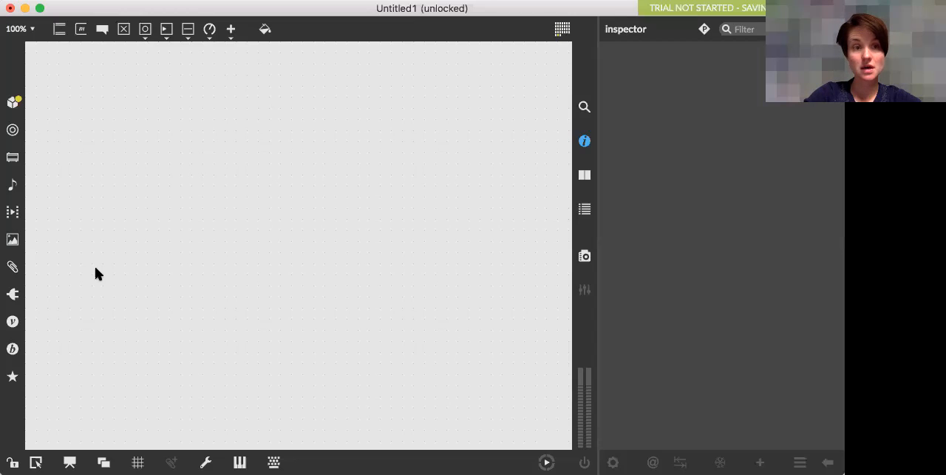
mouse_move(92, 265)
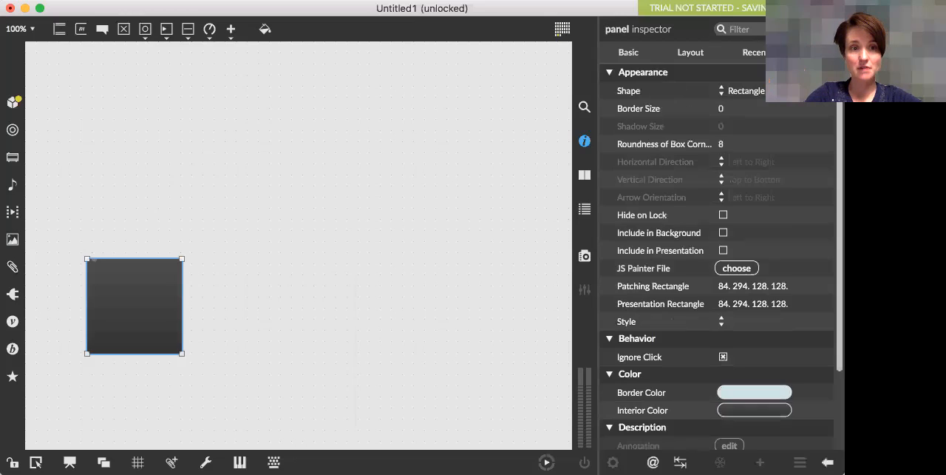
- Place a dark square panel with an attrui attached above it, listing the panel's attributes
left_click(97, 206)
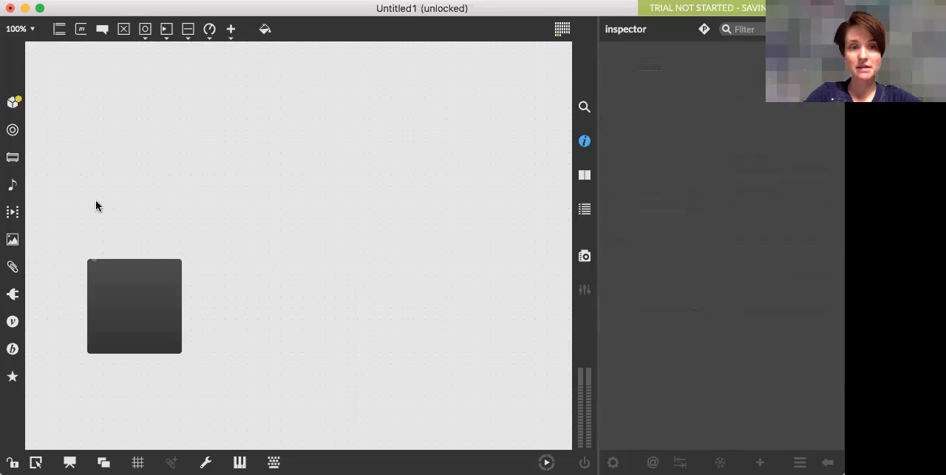
mouse_move(97, 245)
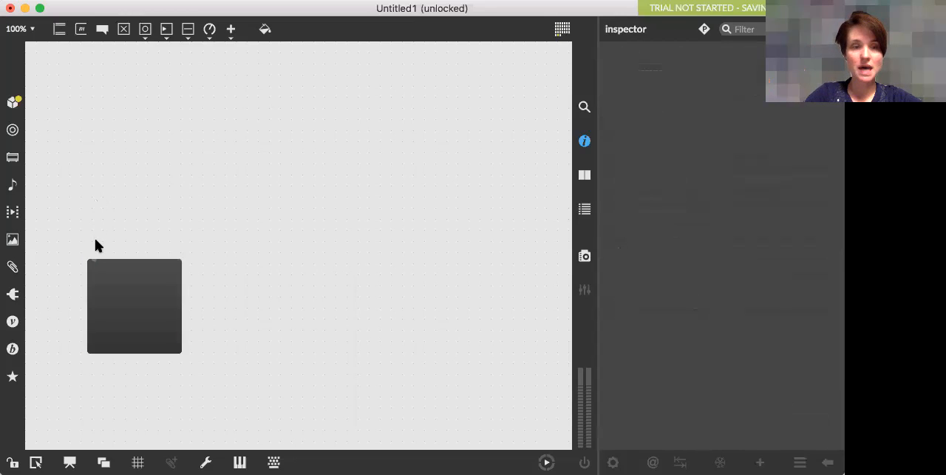
mouse_move(88, 235)
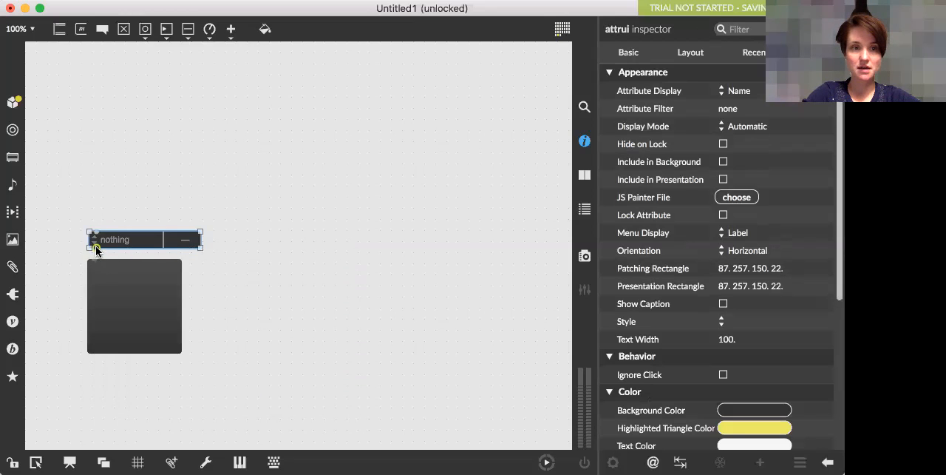
left_click(136, 213)
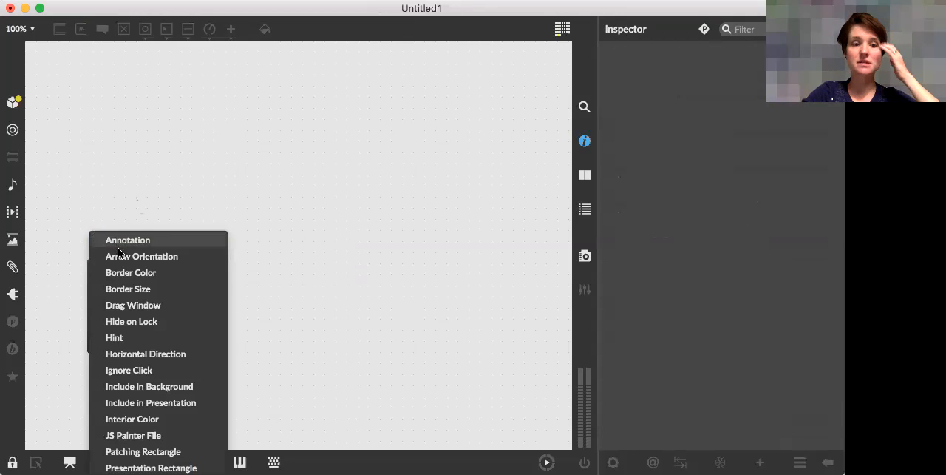
mouse_move(157, 385)
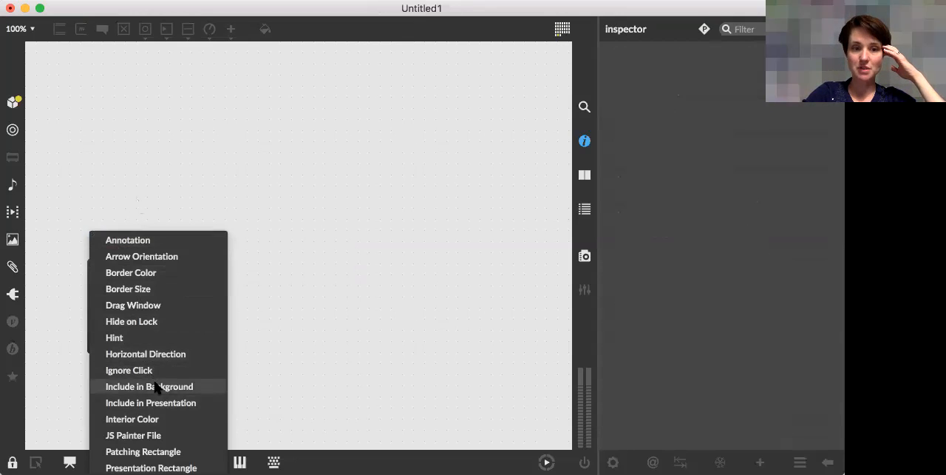
- Set the attrui to the panel's Interior Color so it reads bgfillcolor with a dark swatch
scroll("down", 3)
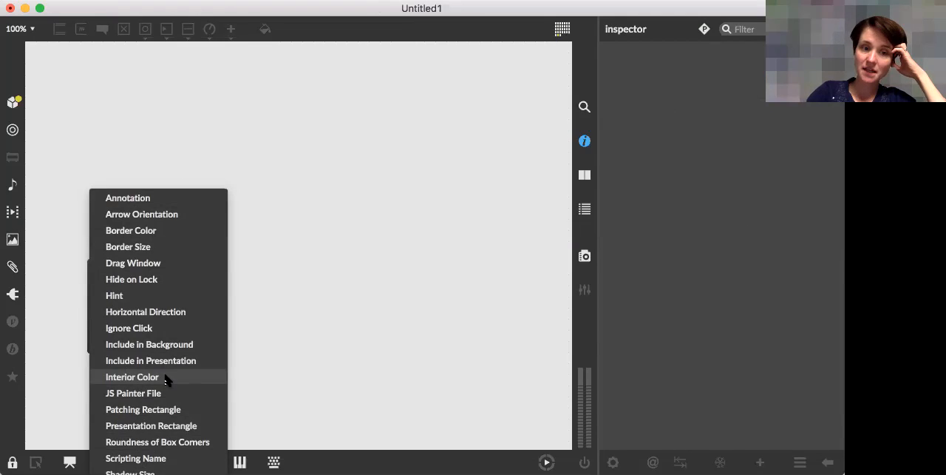
left_click(132, 376)
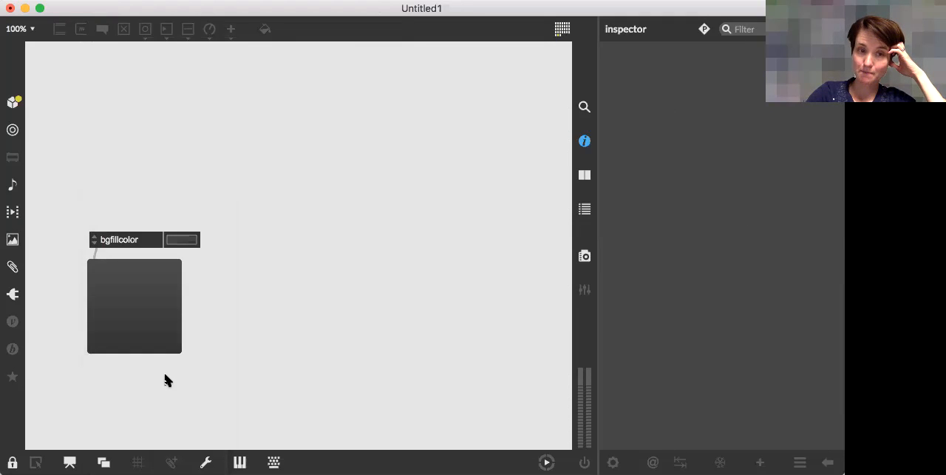
mouse_move(213, 289)
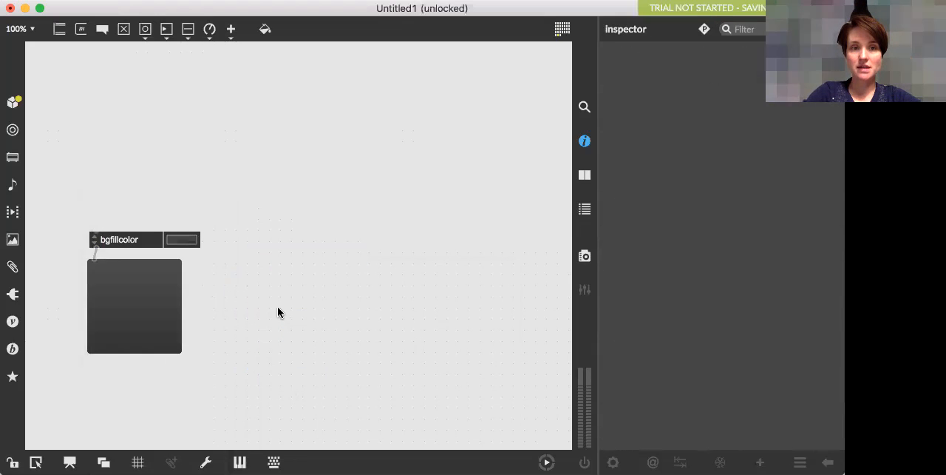
- Add a second panel to the right with its own bgfillcolor attrui above it
type("panel")
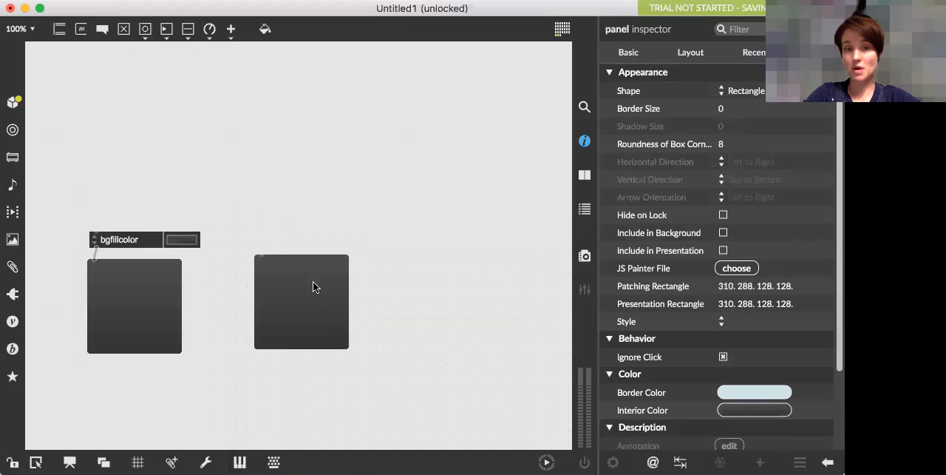
left_click(302, 301)
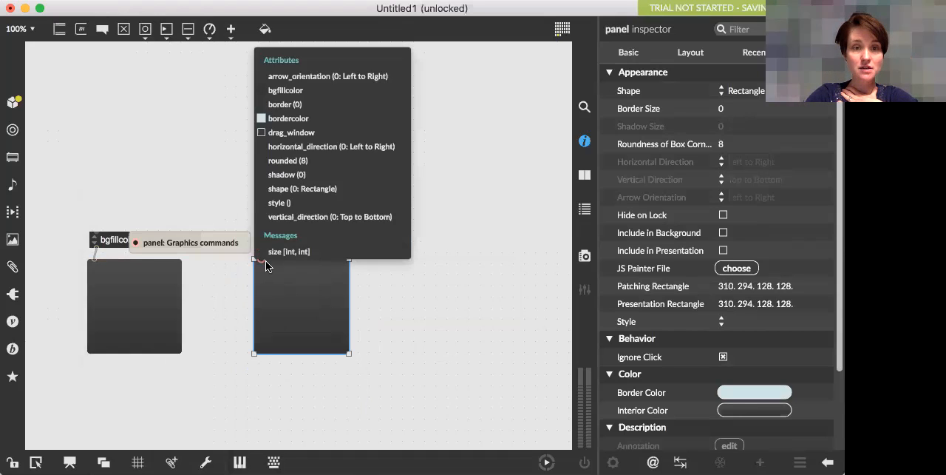
mouse_move(311, 132)
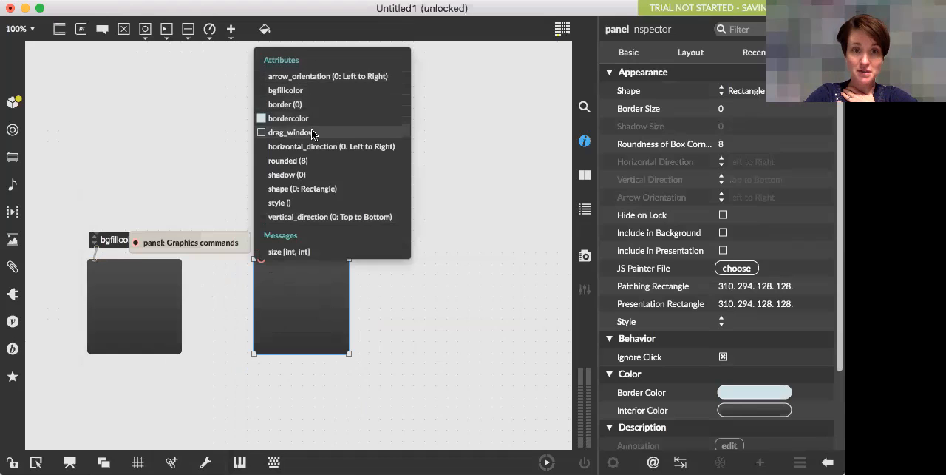
mouse_move(308, 228)
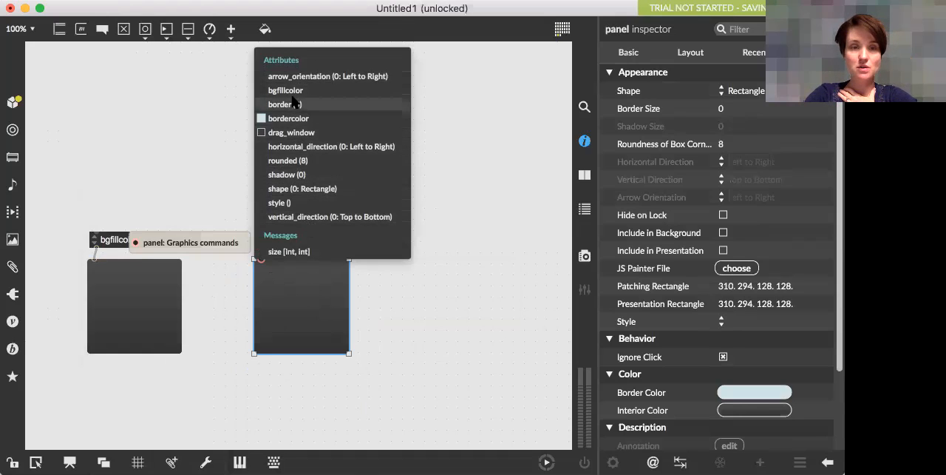
mouse_move(294, 104)
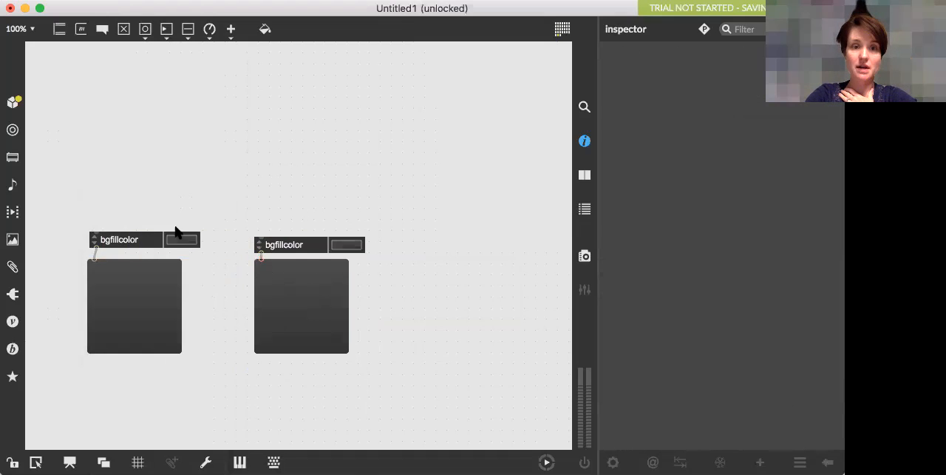
mouse_move(281, 280)
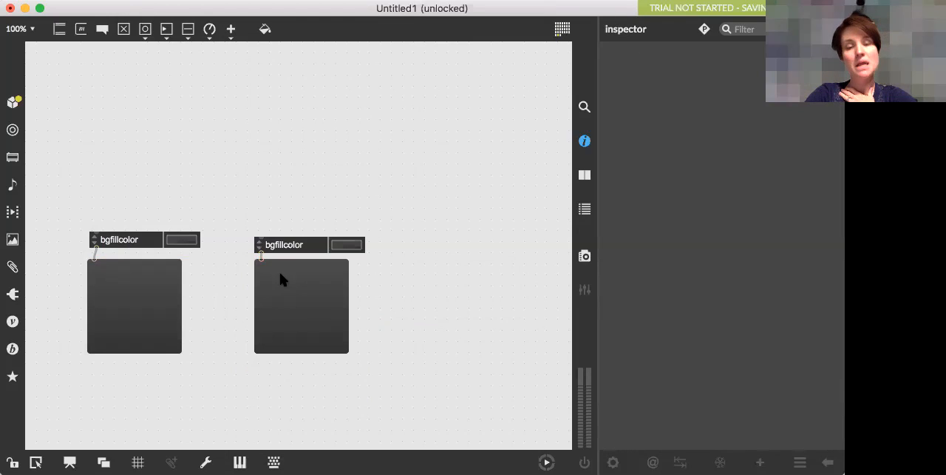
left_click(311, 239)
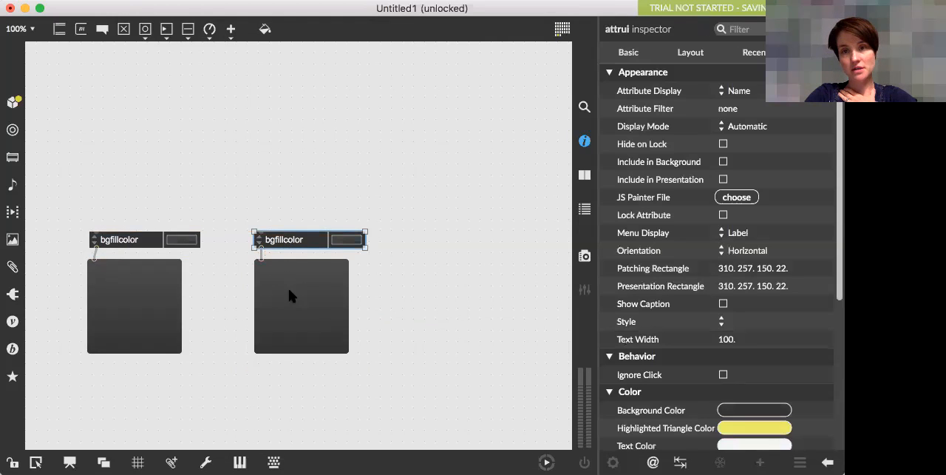
mouse_move(521, 60)
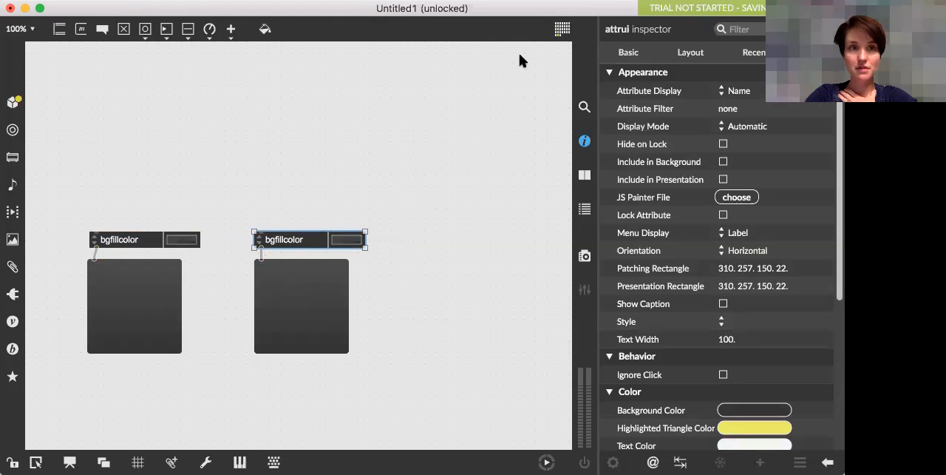
mouse_move(518, 68)
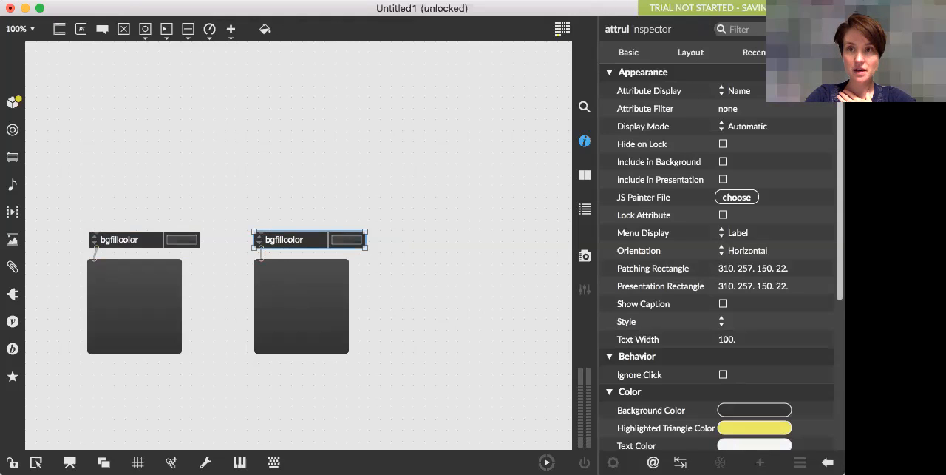
mouse_move(139, 62)
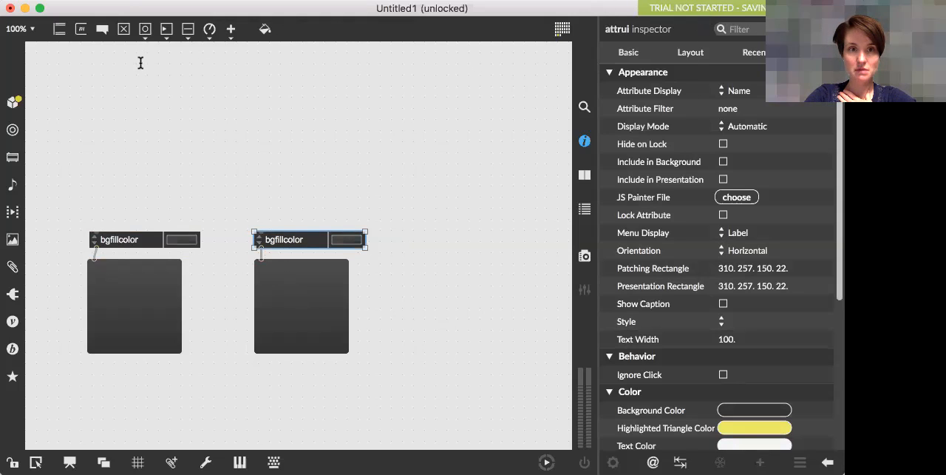
mouse_move(307, 214)
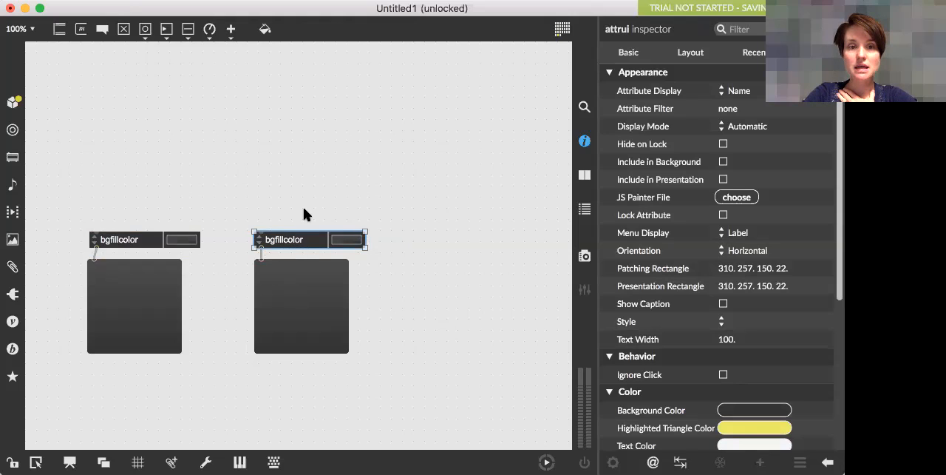
mouse_move(308, 249)
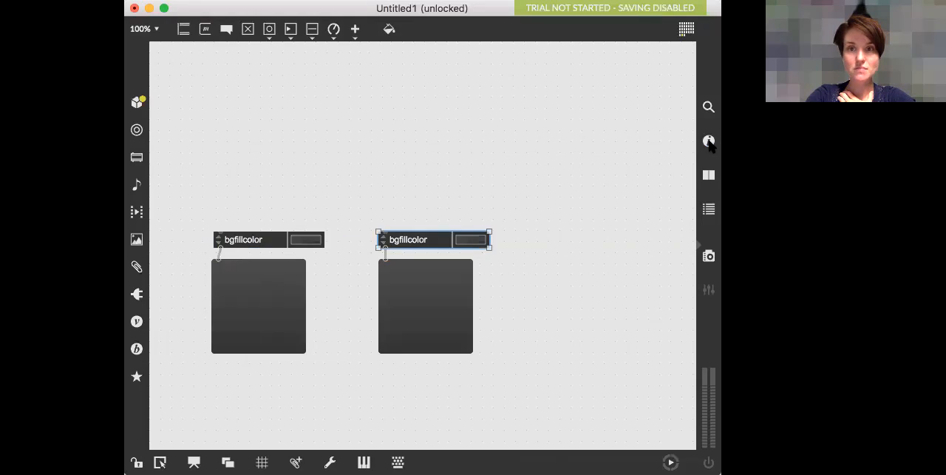
left_click(708, 141)
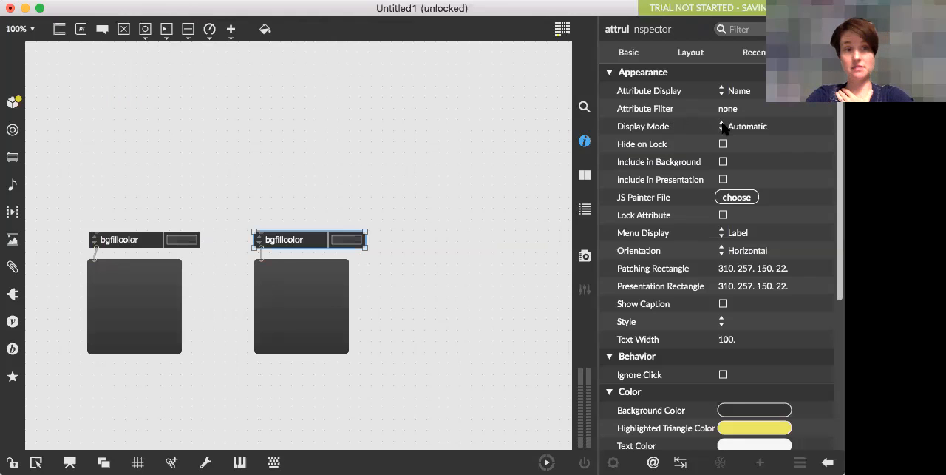
left_click(747, 126)
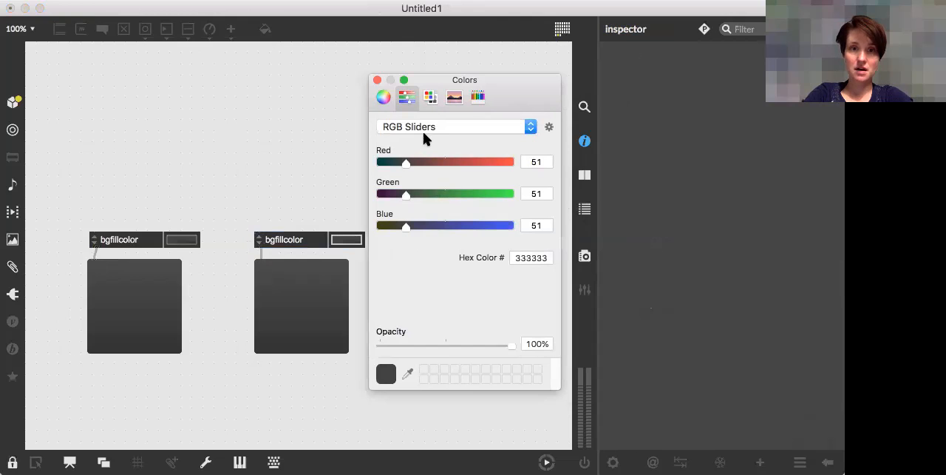
mouse_move(438, 86)
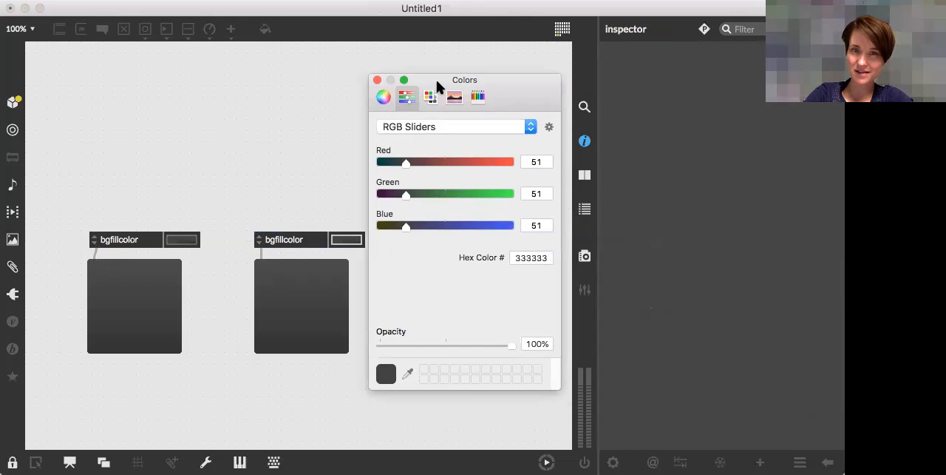
- Adjust the second panel's fill via the Colors sliders to a light tan around C5AA99
left_click_drag(405, 163, 480, 163)
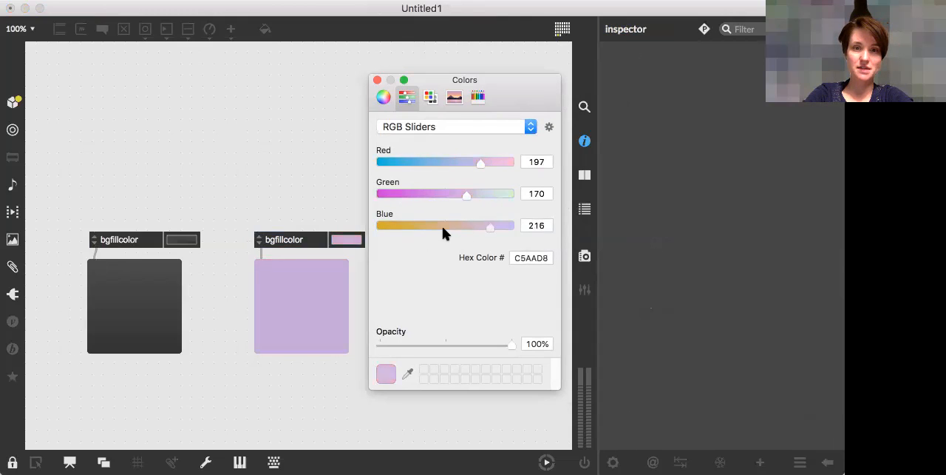
left_click_drag(490, 225, 459, 225)
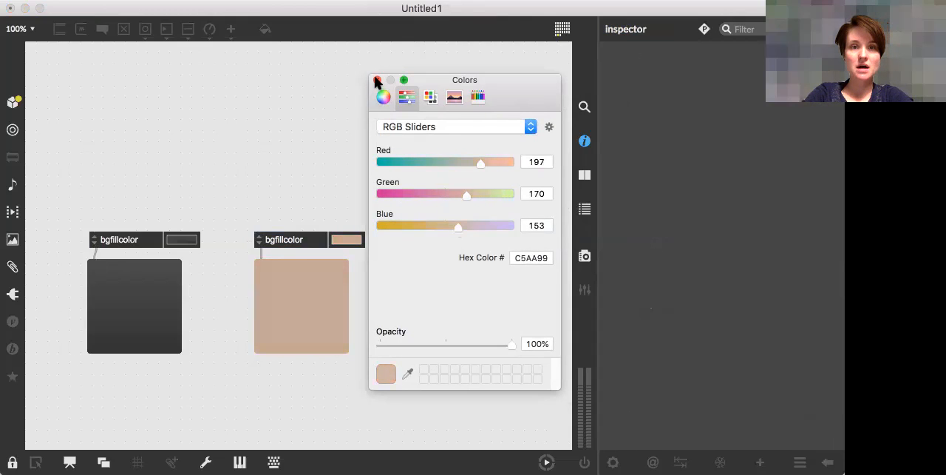
left_click(377, 80)
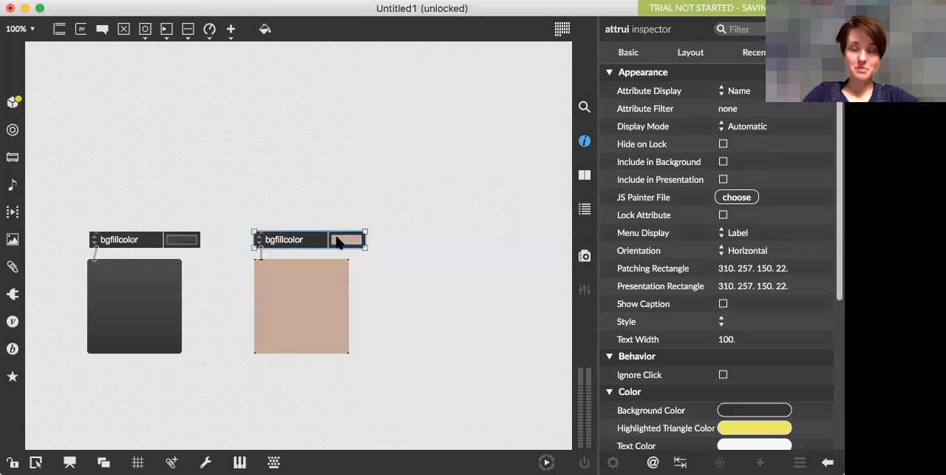
mouse_move(632, 161)
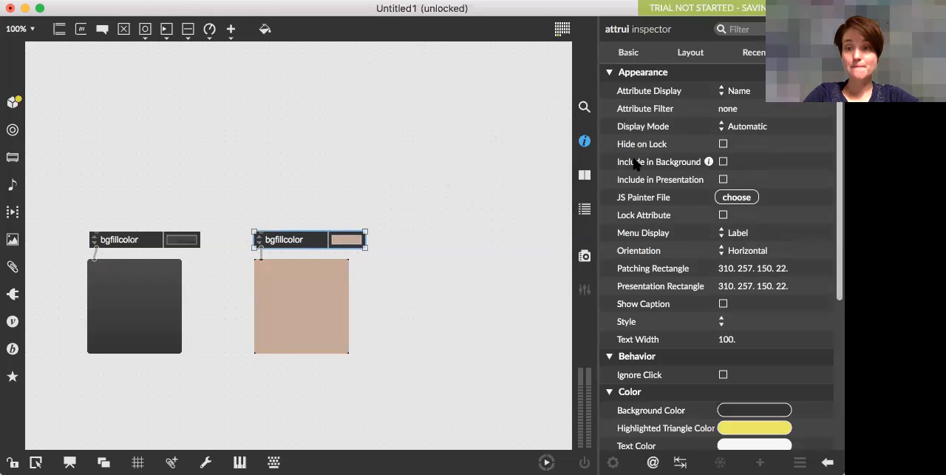
mouse_move(686, 118)
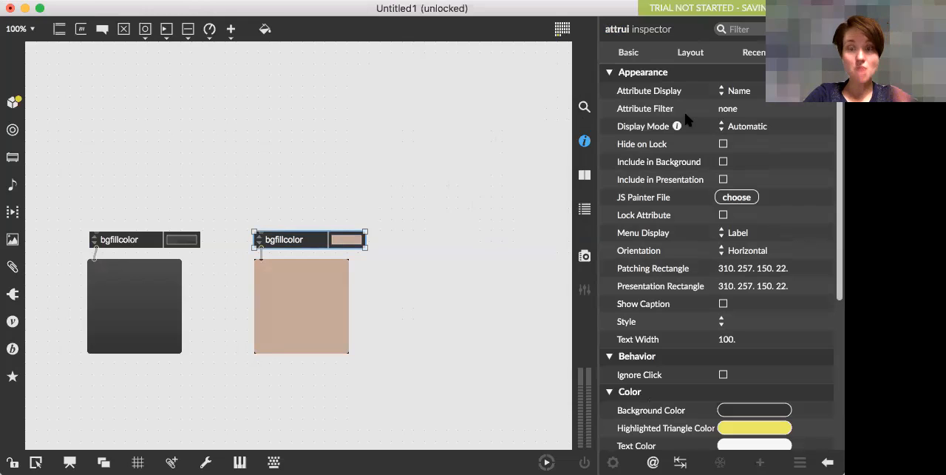
mouse_move(725, 125)
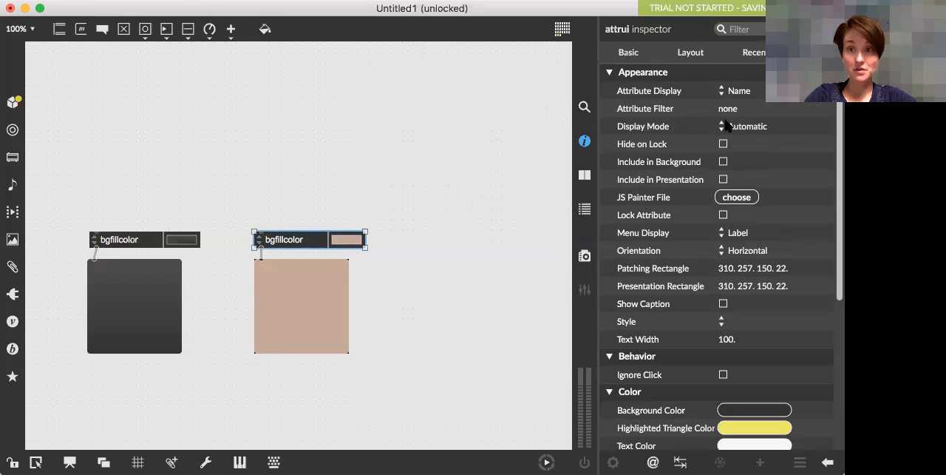
- Set the attrui Display Mode to Multi Number (float) and widen the box to fit the values
left_click(747, 125)
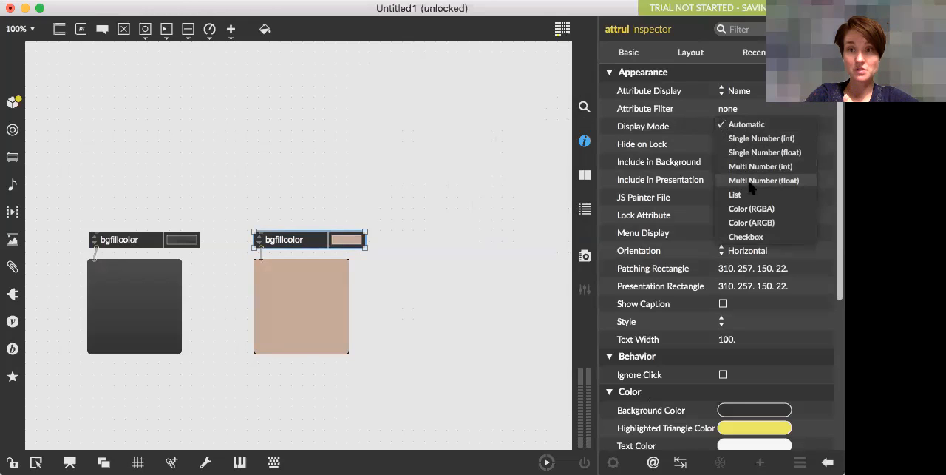
mouse_move(748, 183)
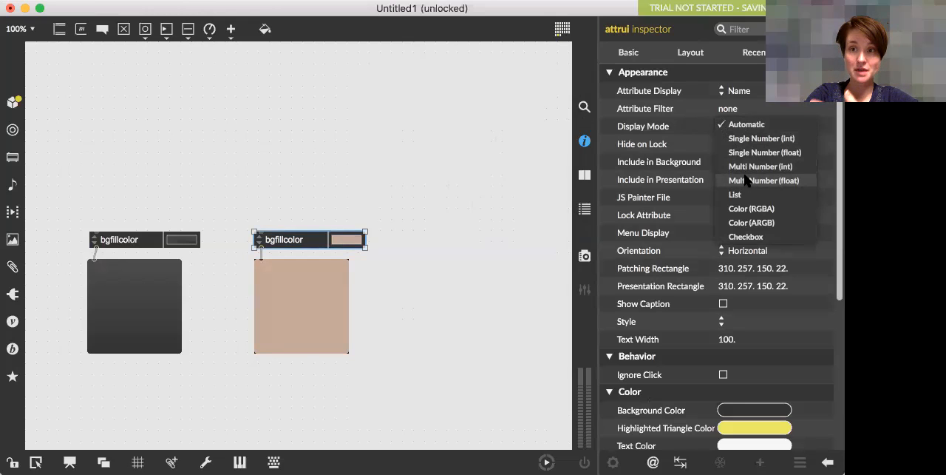
left_click(764, 180)
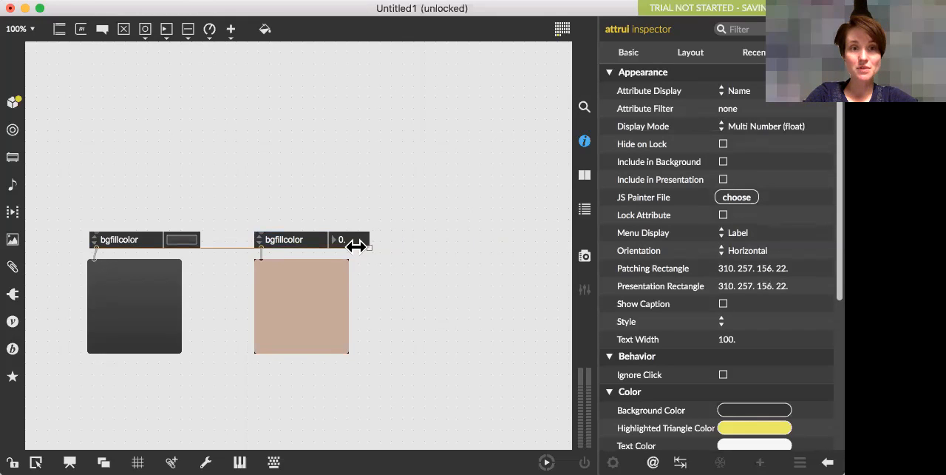
left_click_drag(346, 245, 427, 252)
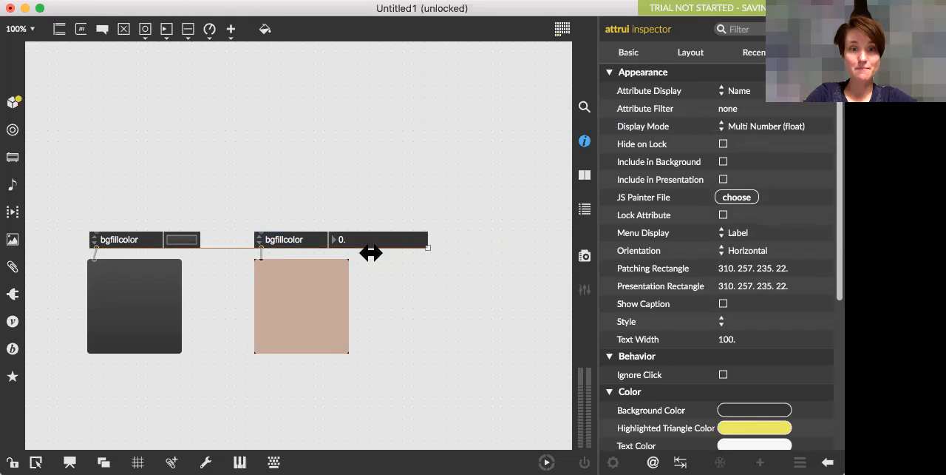
left_click(258, 201)
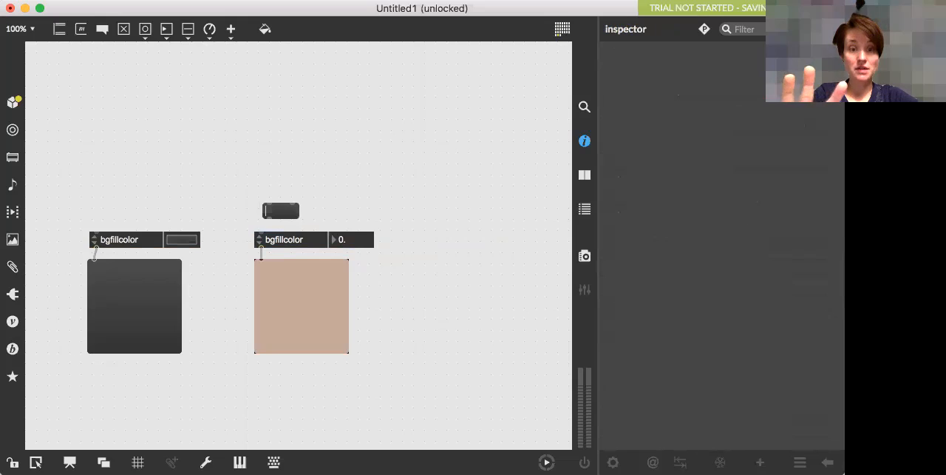
- Add a '1 0 0 $1' message fed by a 0.55 flonum so the second panel turns salmon red
type("1")
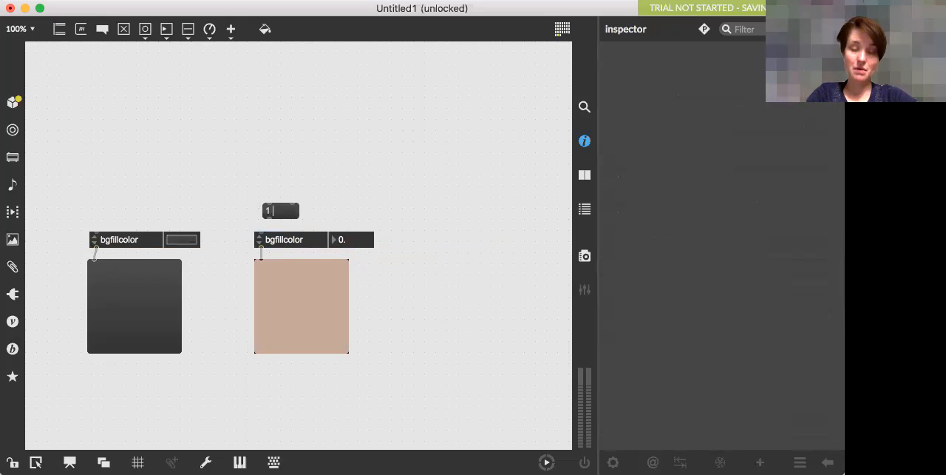
type("0")
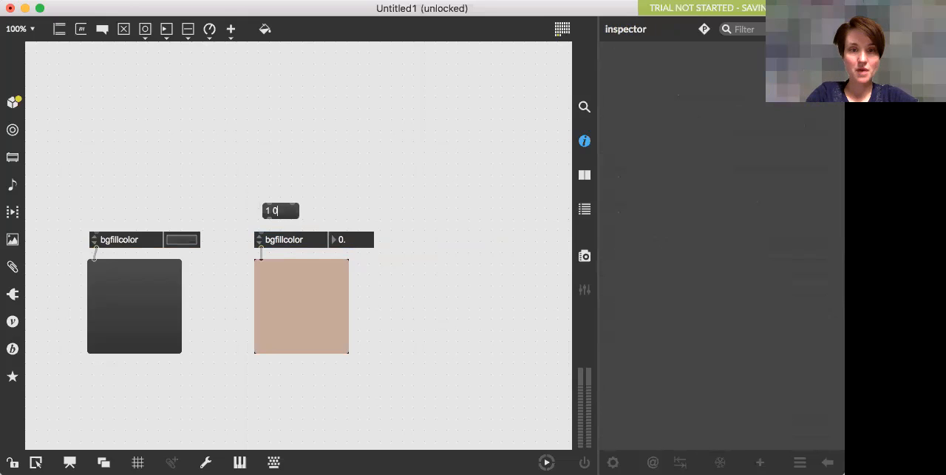
type("0")
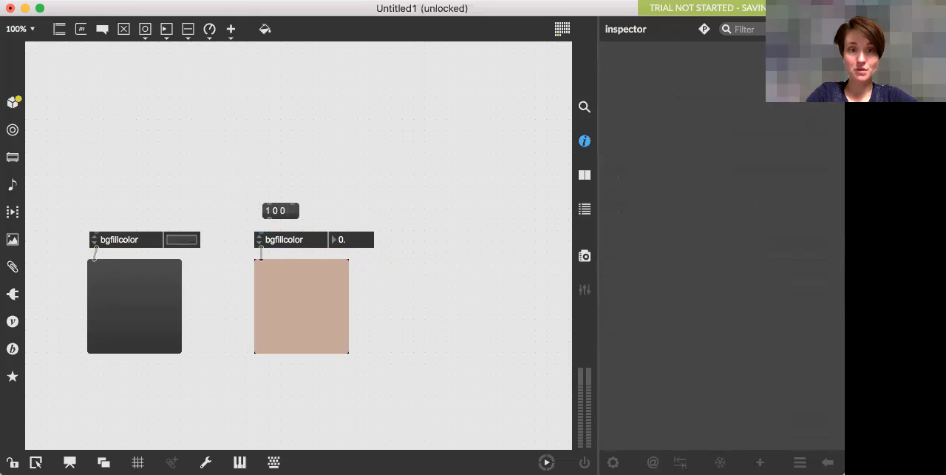
left_click(280, 210)
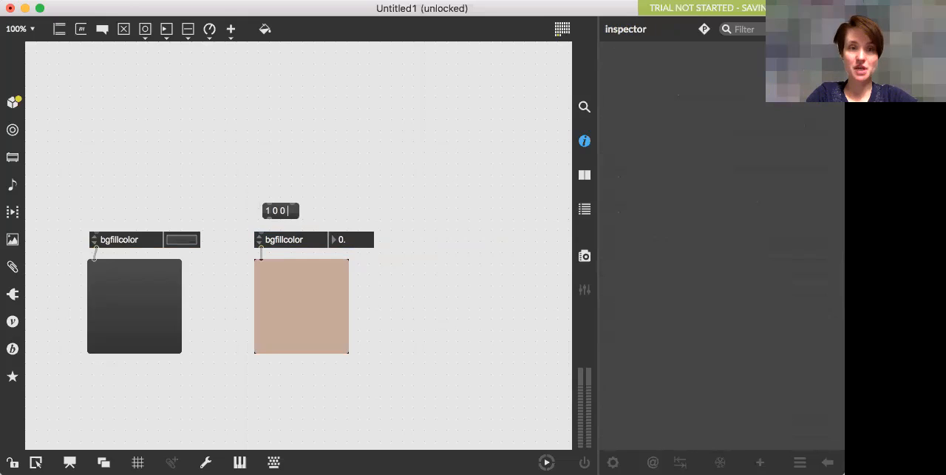
type("$1")
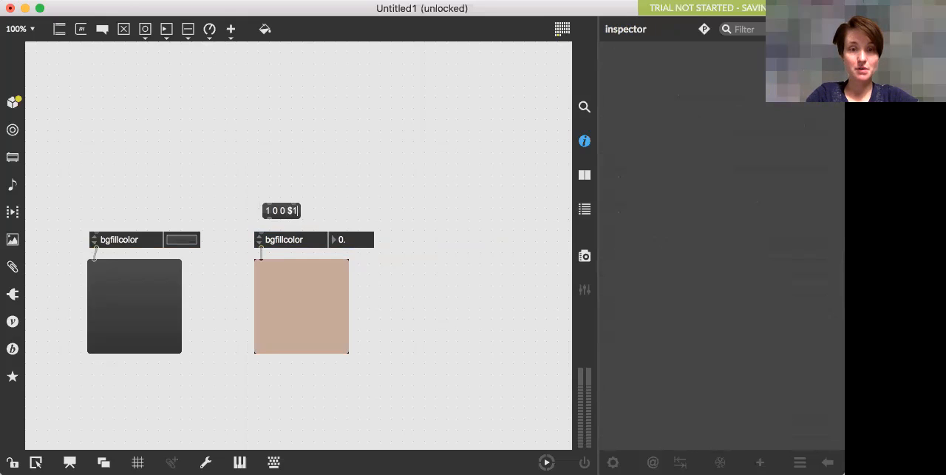
mouse_move(303, 176)
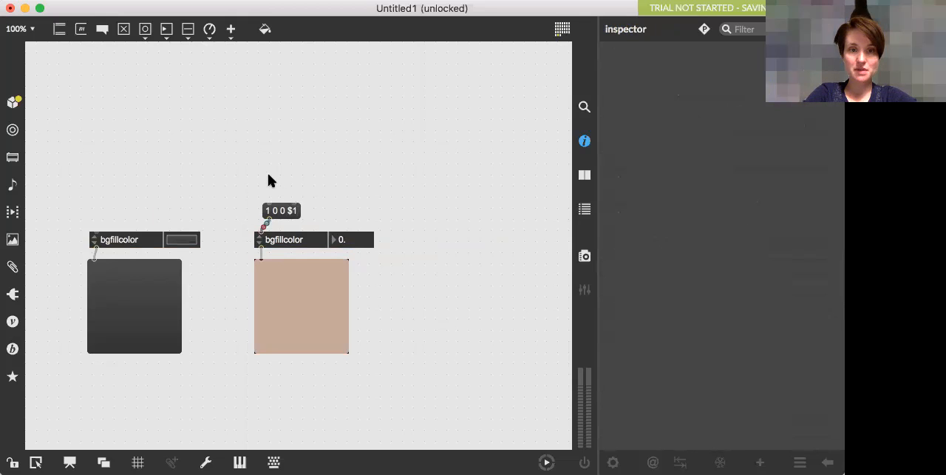
left_click(281, 177)
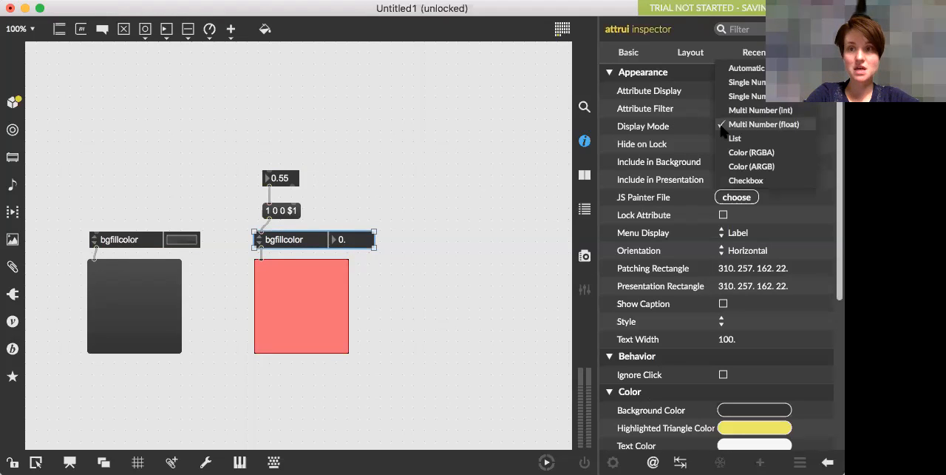
mouse_move(751, 151)
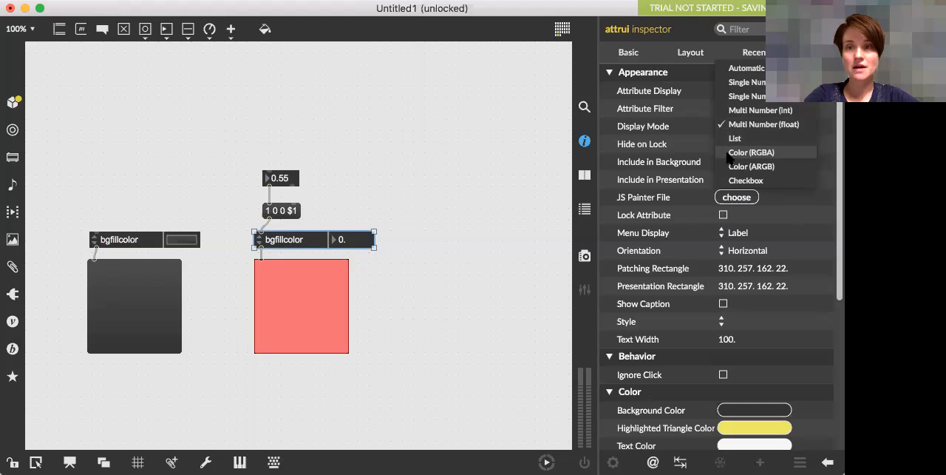
left_click(473, 227)
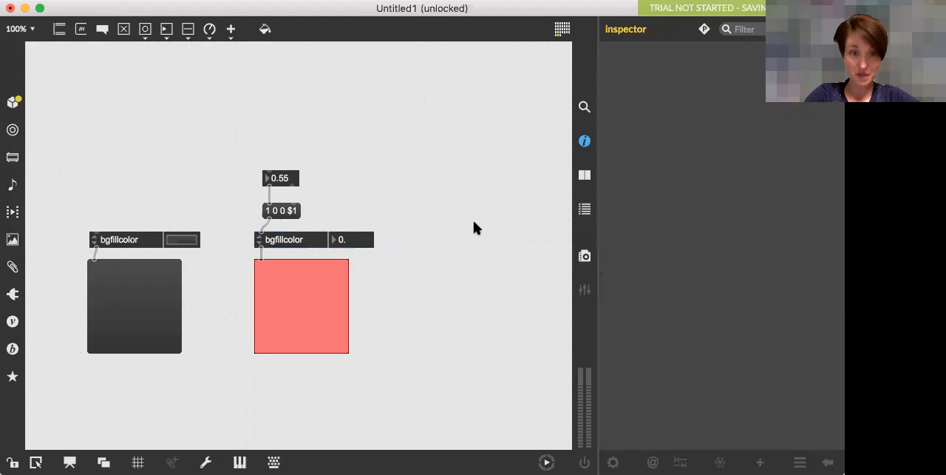
mouse_move(440, 298)
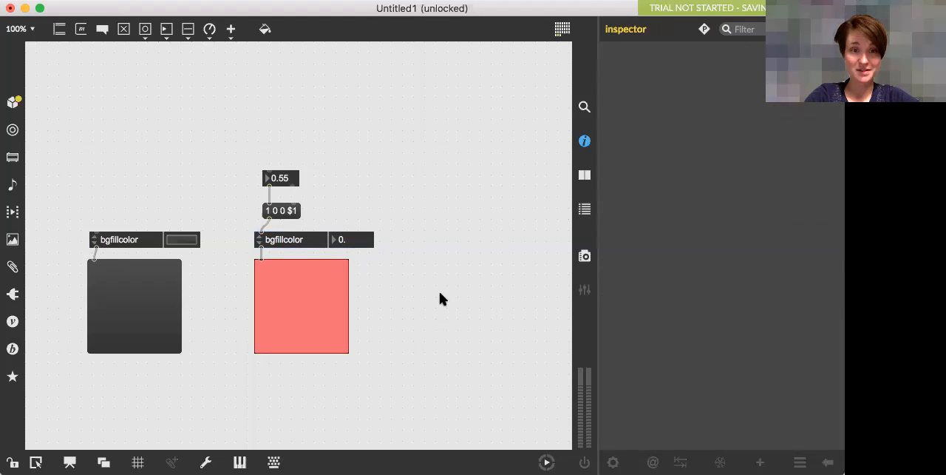
- Reopen the colour attrui's inspector from its right-click menu
right_click(284, 240)
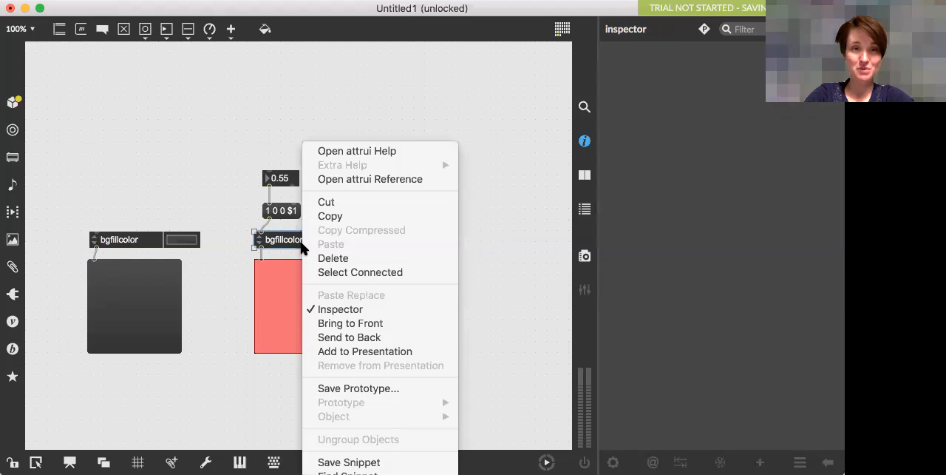
mouse_move(340, 150)
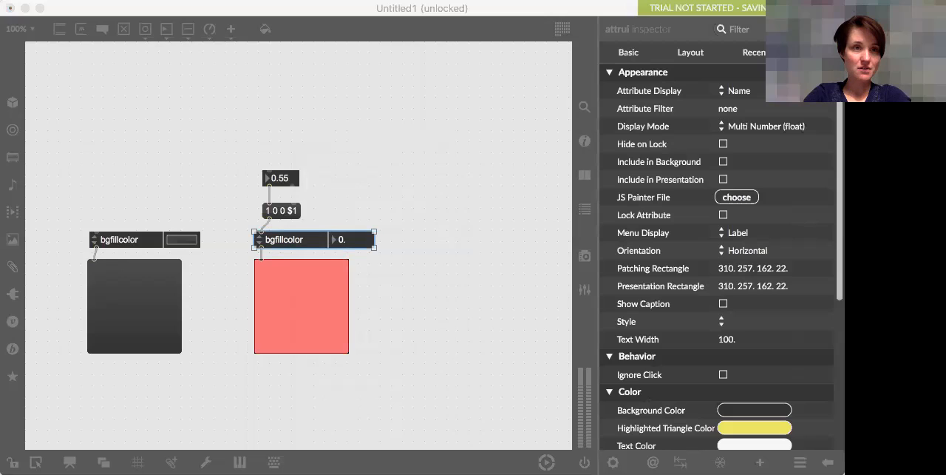
mouse_move(170, 48)
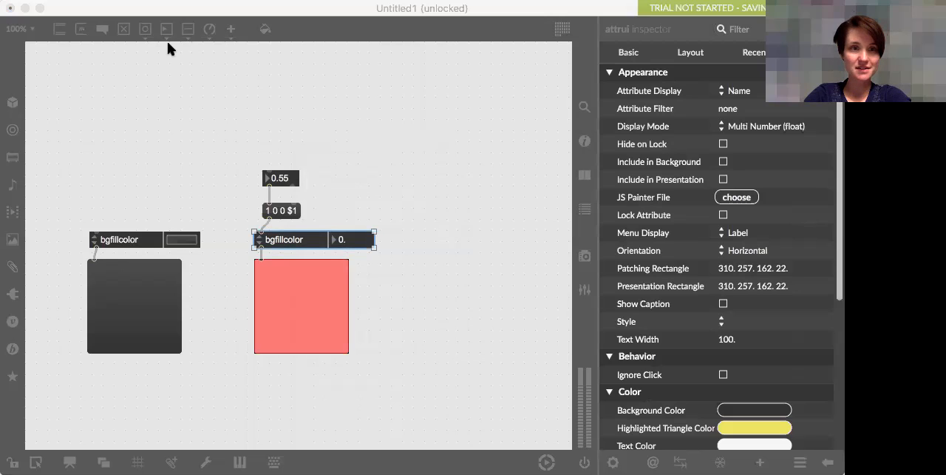
mouse_move(253, 41)
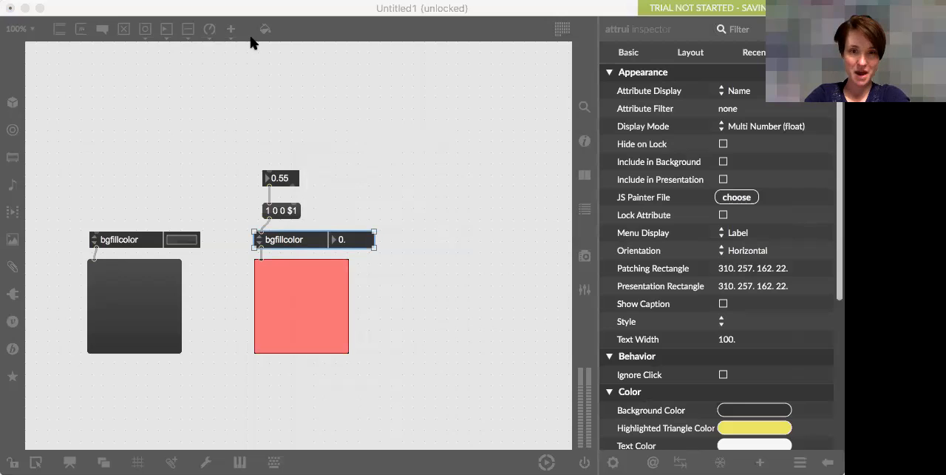
mouse_move(403, 185)
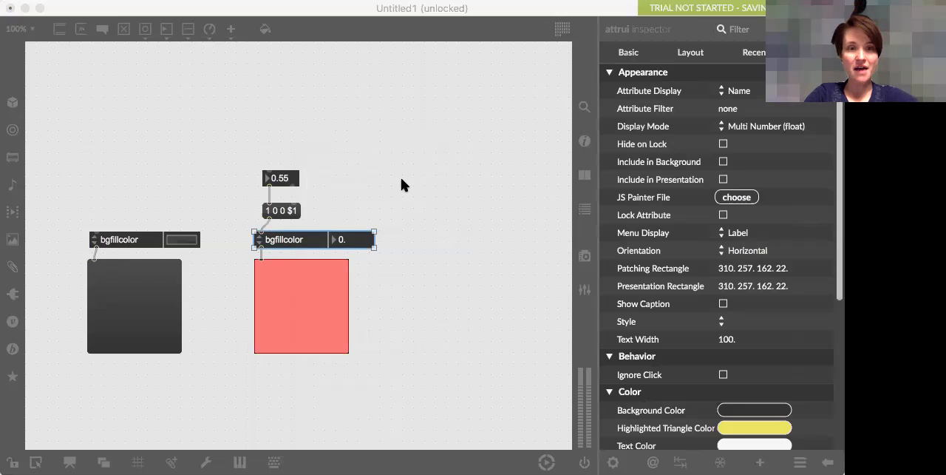
mouse_move(414, 330)
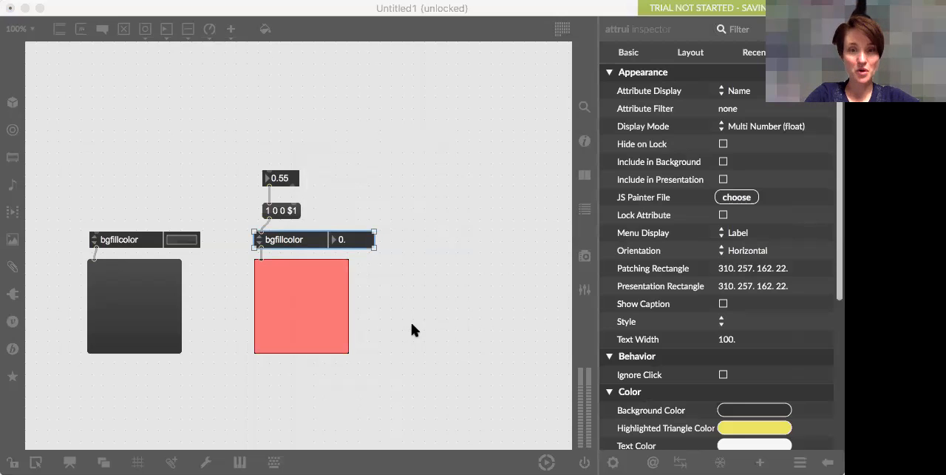
mouse_move(398, 221)
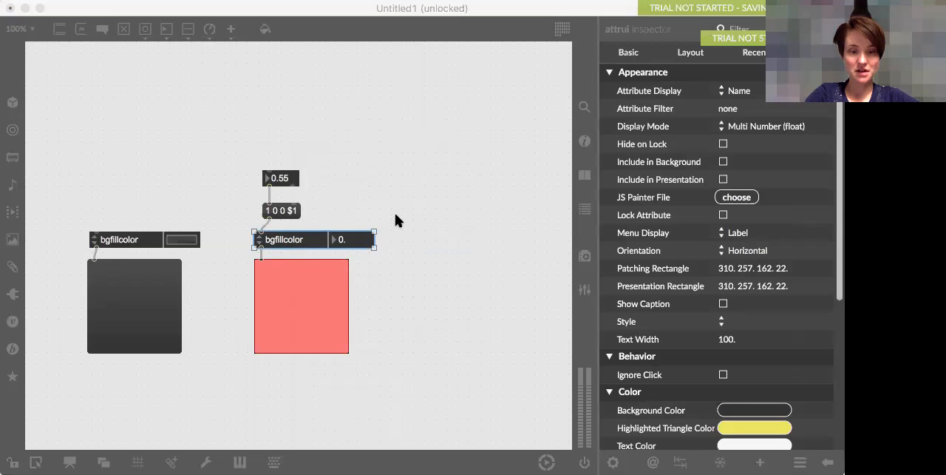
mouse_move(393, 220)
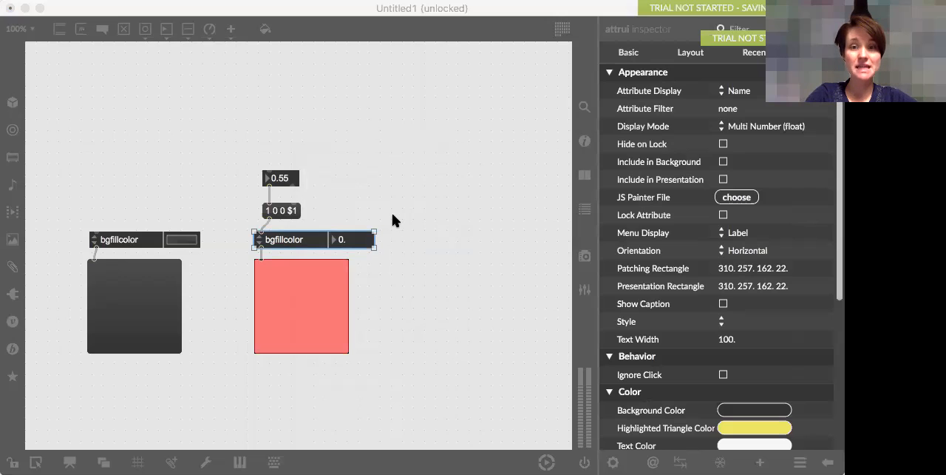
mouse_move(547, 371)
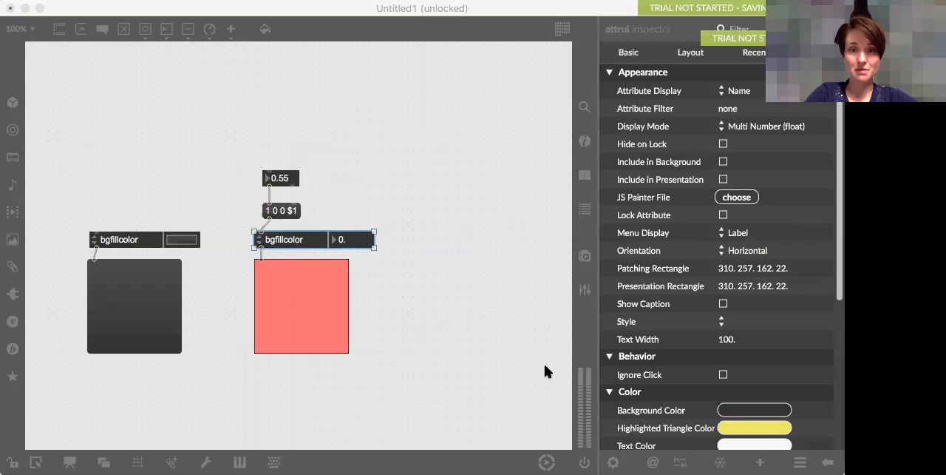
left_click(426, 141)
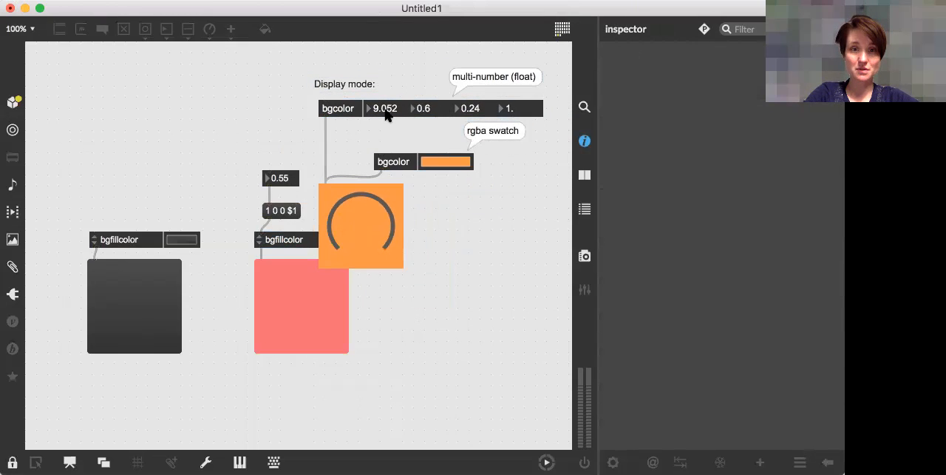
mouse_move(462, 216)
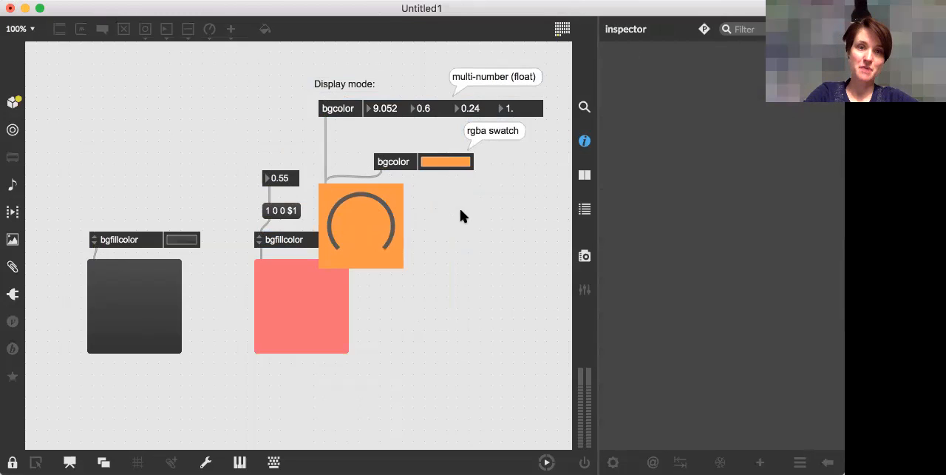
- Delete the orange dial and its multi-number bgcolor attrui, keeping the panels and rgba swatch
left_click(12, 462)
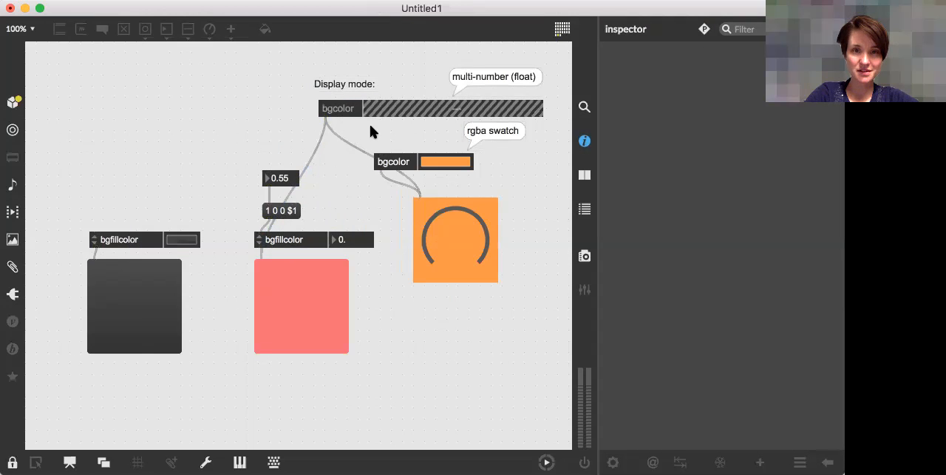
left_click(455, 240)
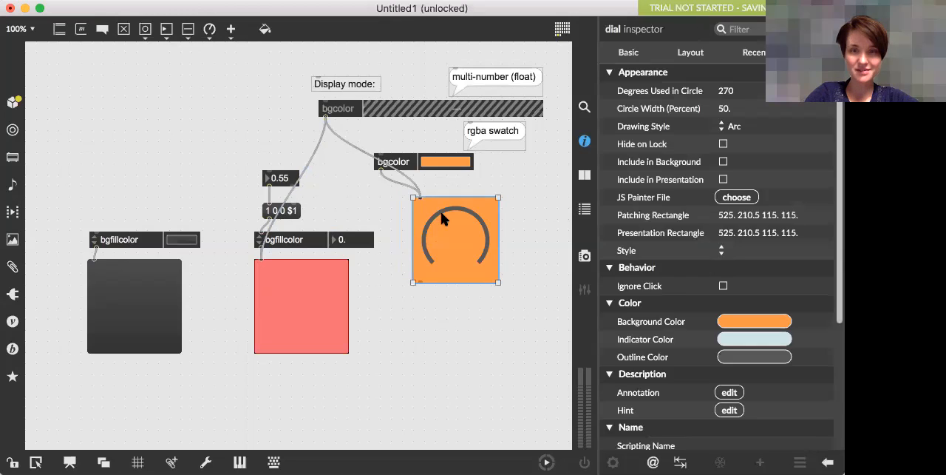
left_click(428, 108)
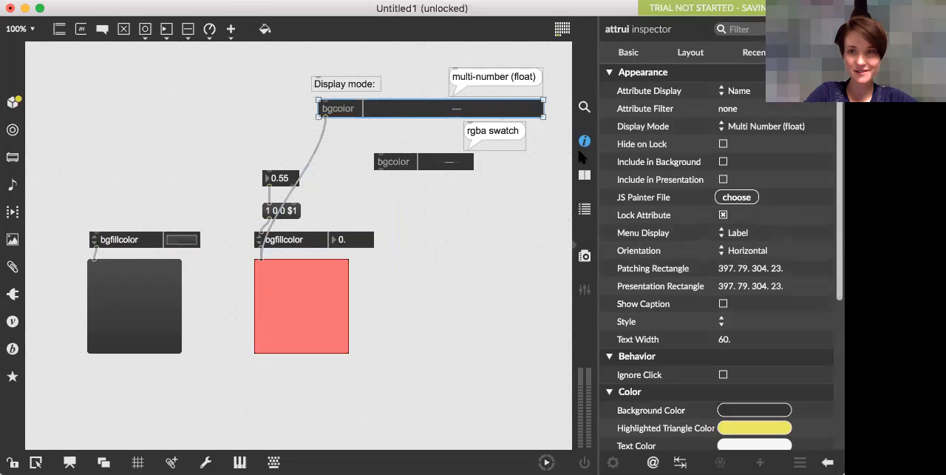
left_click_drag(429, 108, 474, 197)
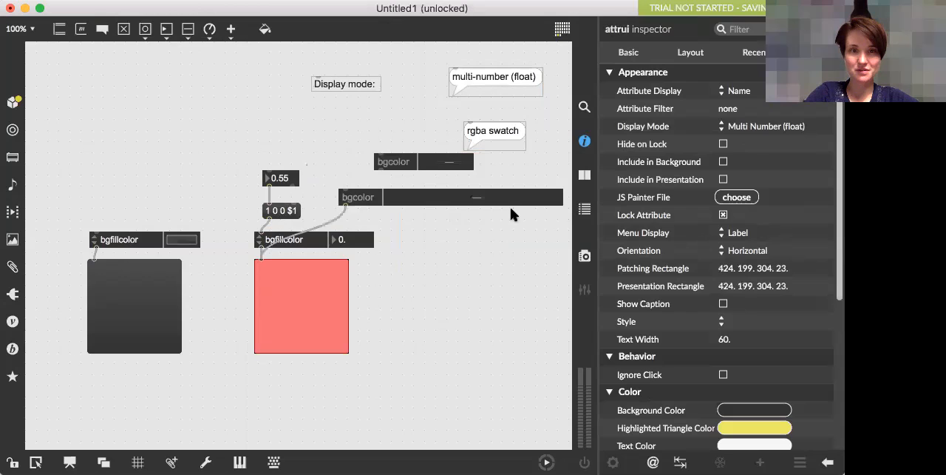
left_click(302, 305)
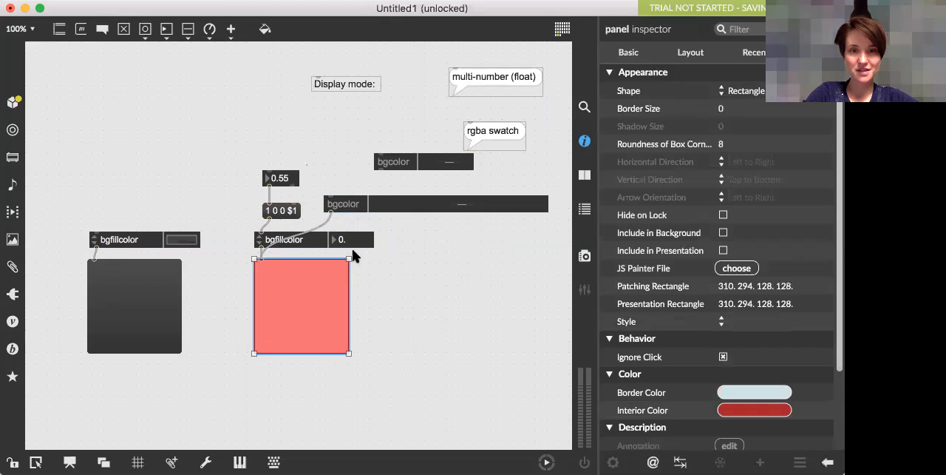
left_click(436, 204)
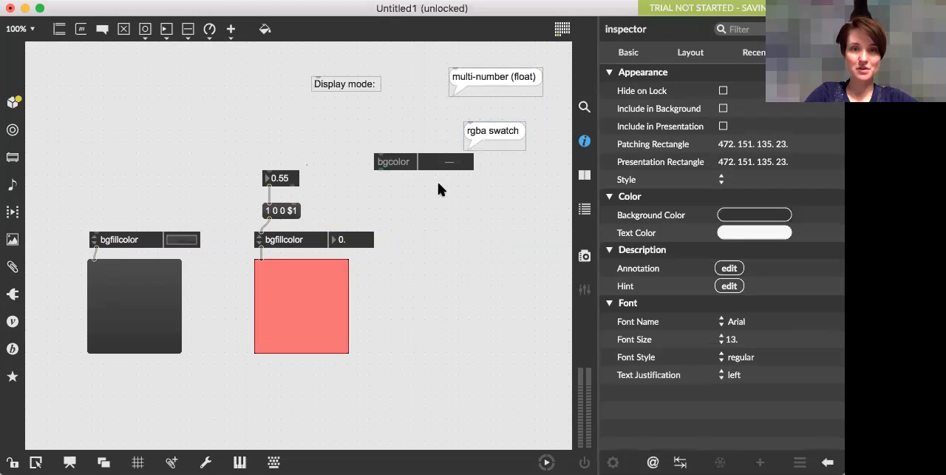
left_click(422, 161)
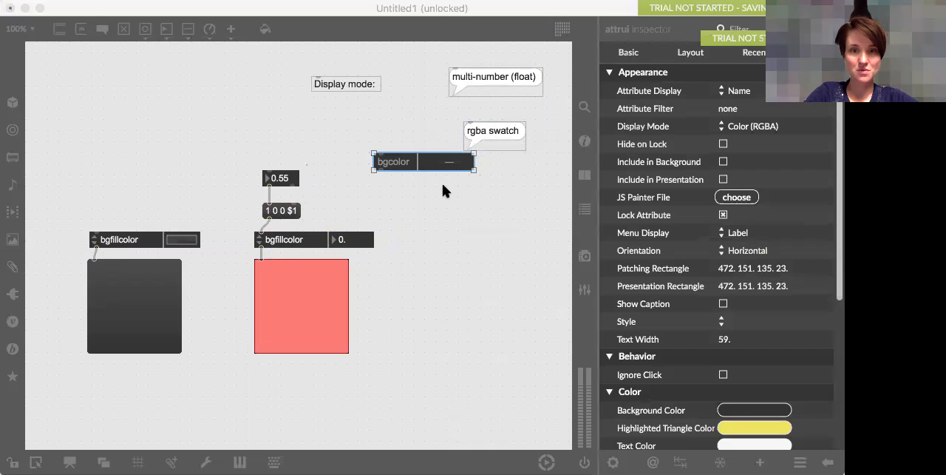
mouse_move(460, 242)
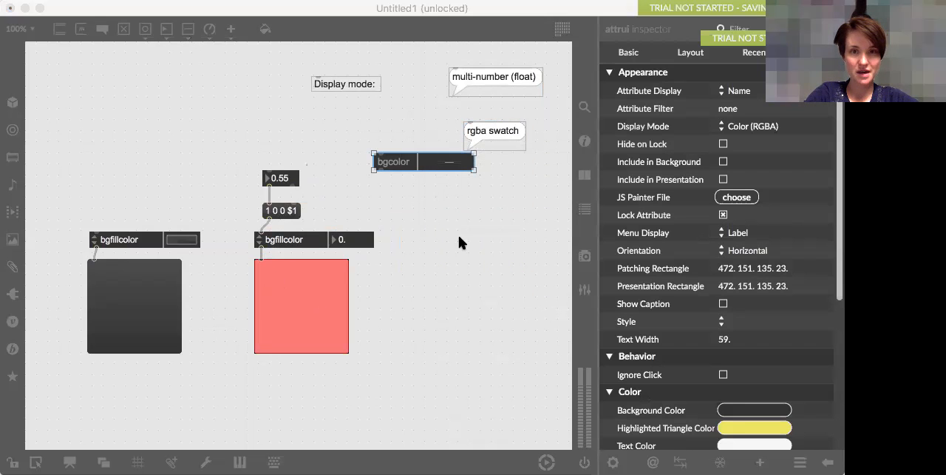
mouse_move(281, 122)
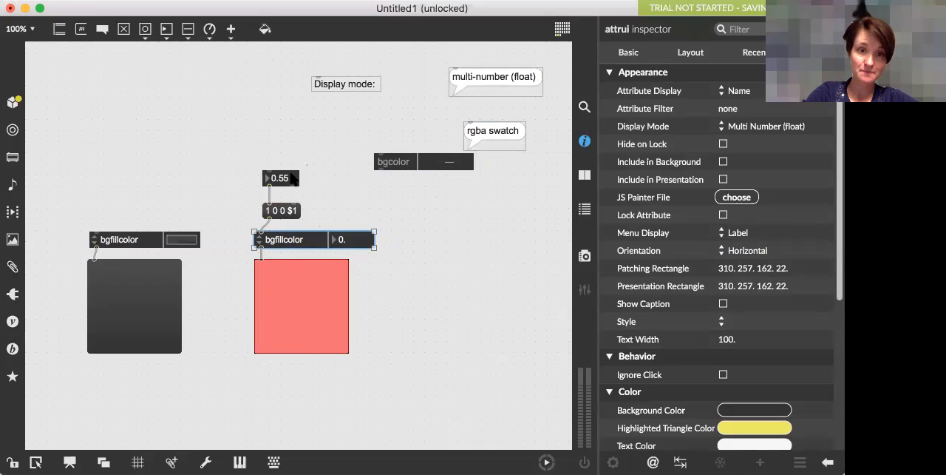
- Raise the flonum to 0.7, then add a pack f f f f fed by number boxes into the bgfillcolor attrui
left_click(298, 257)
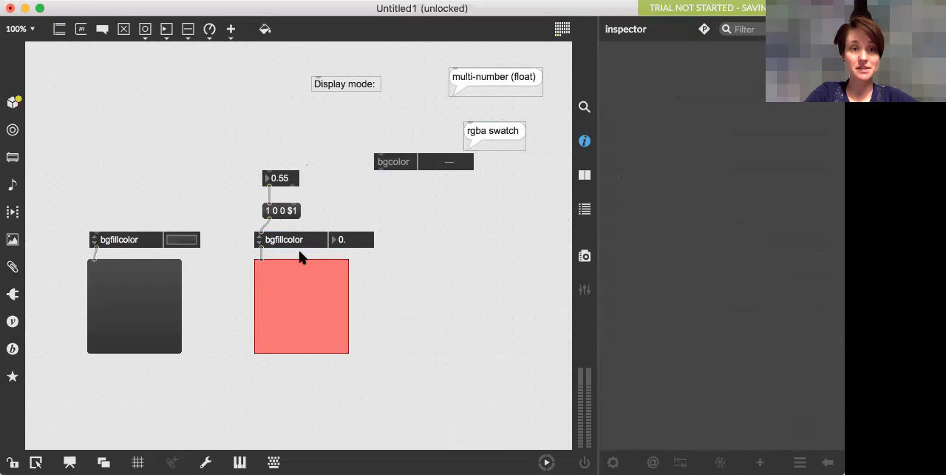
mouse_move(314, 210)
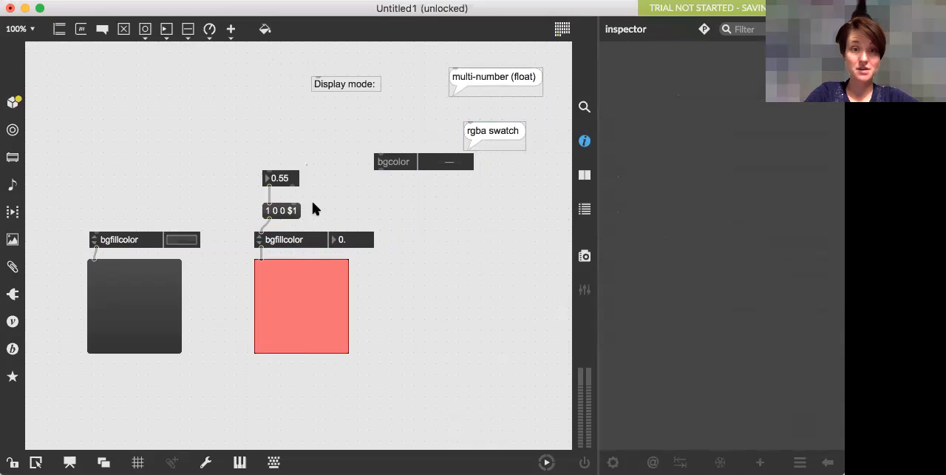
left_click_drag(279, 178, 279, 164)
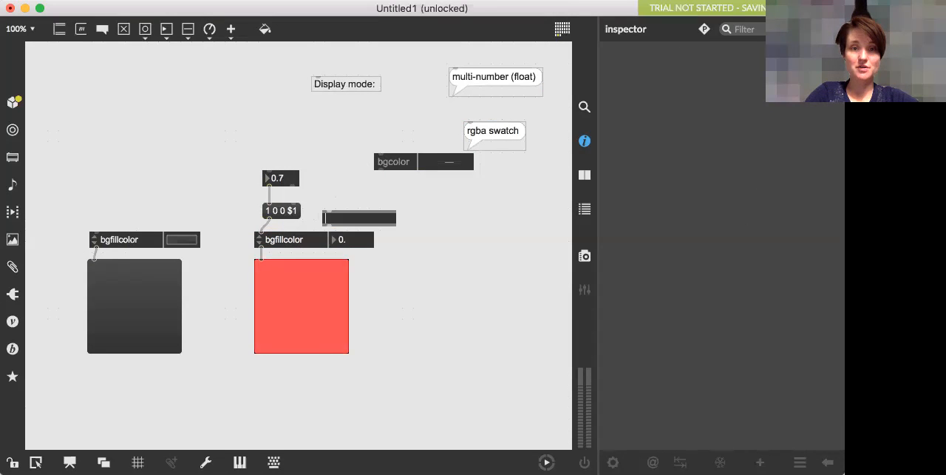
mouse_move(372, 196)
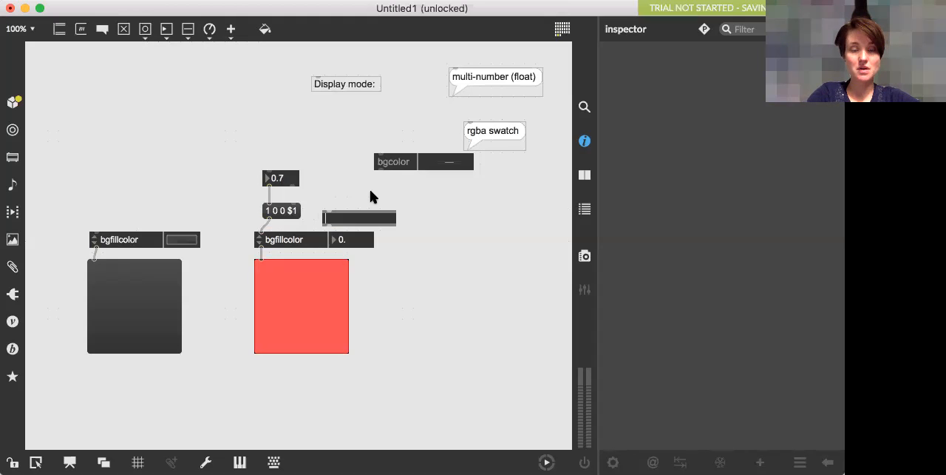
type("pack")
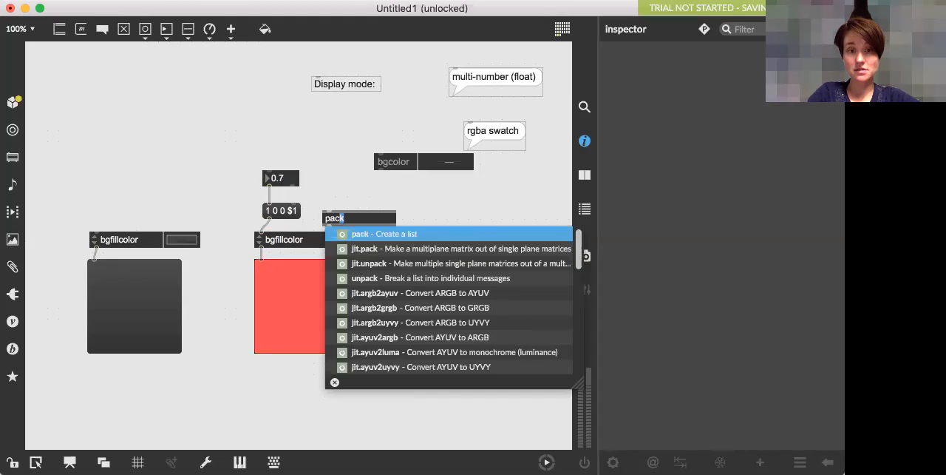
type("f f f")
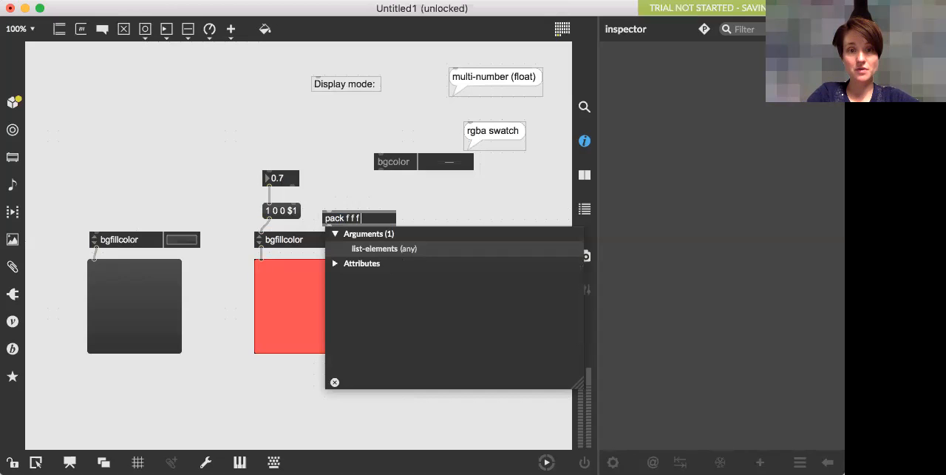
right_click(343, 219)
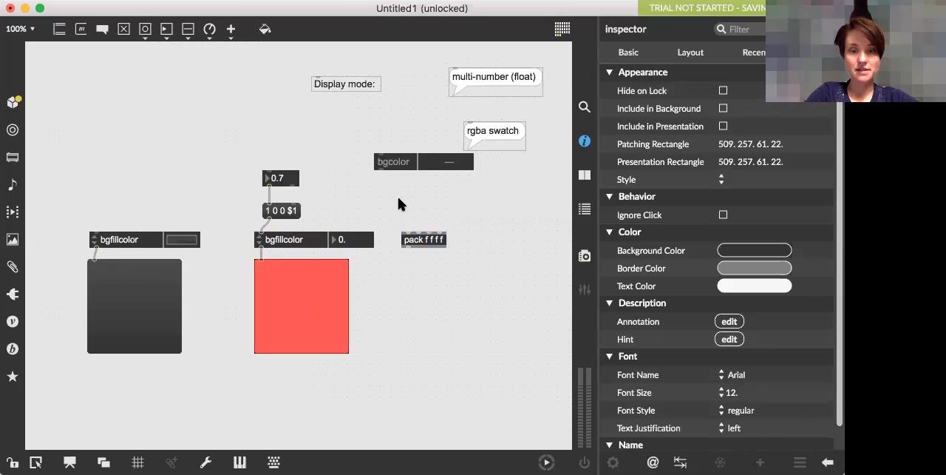
left_click(420, 207)
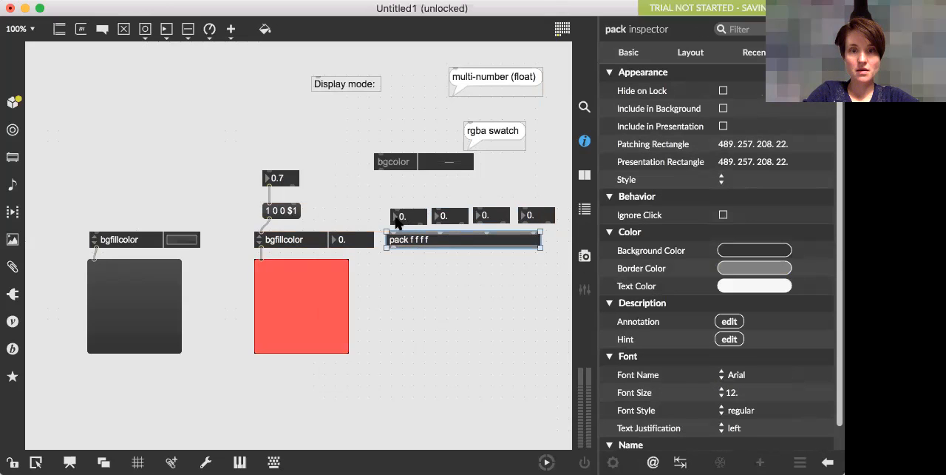
left_click(440, 216)
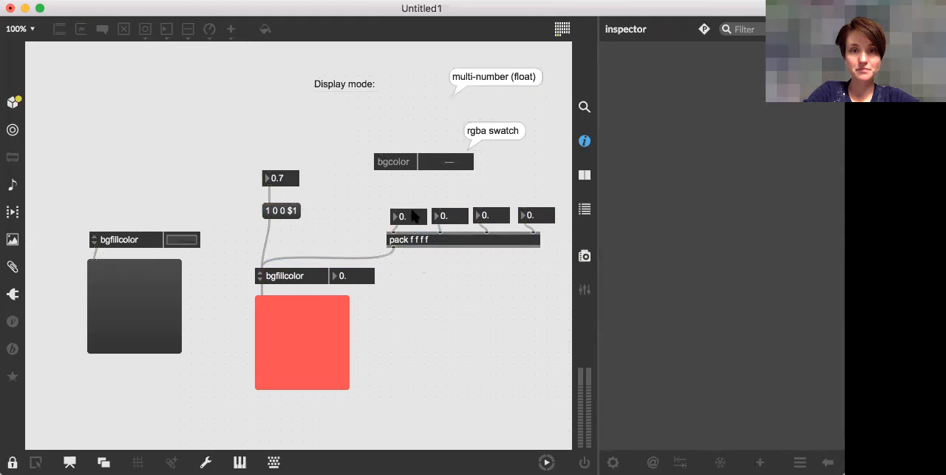
left_click(408, 239)
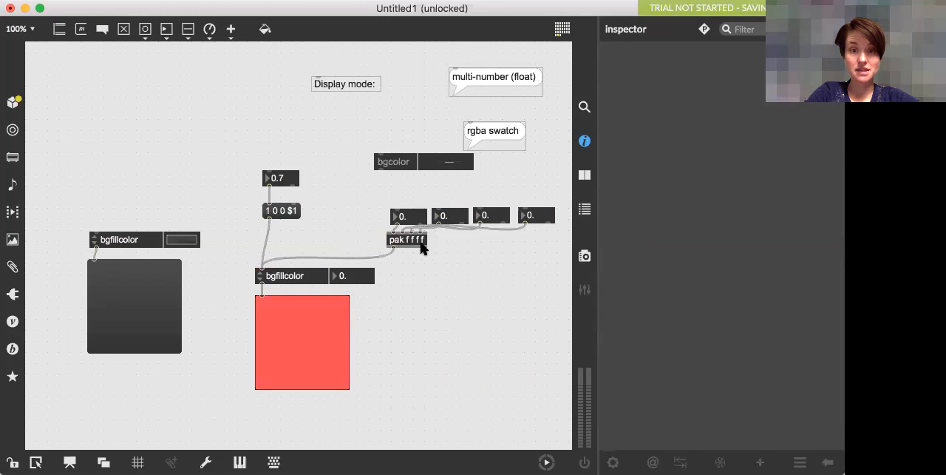
- Confirm renaming the pack object to pak
left_click(407, 239)
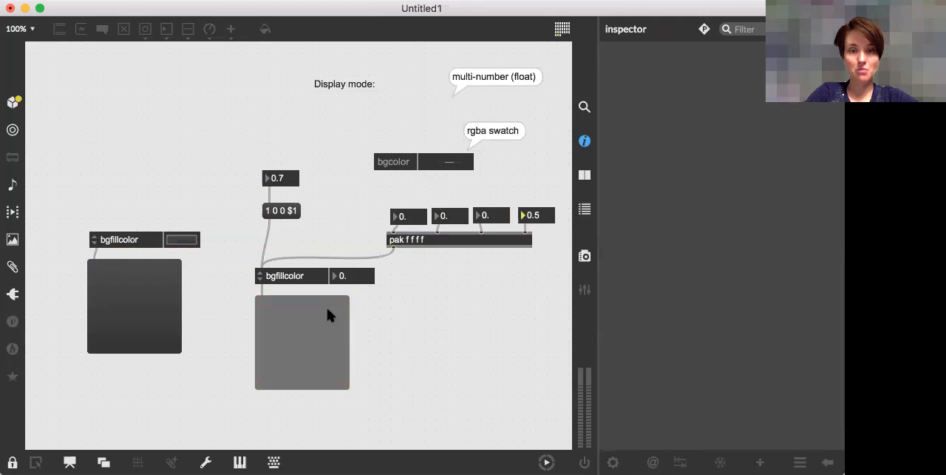
mouse_move(461, 257)
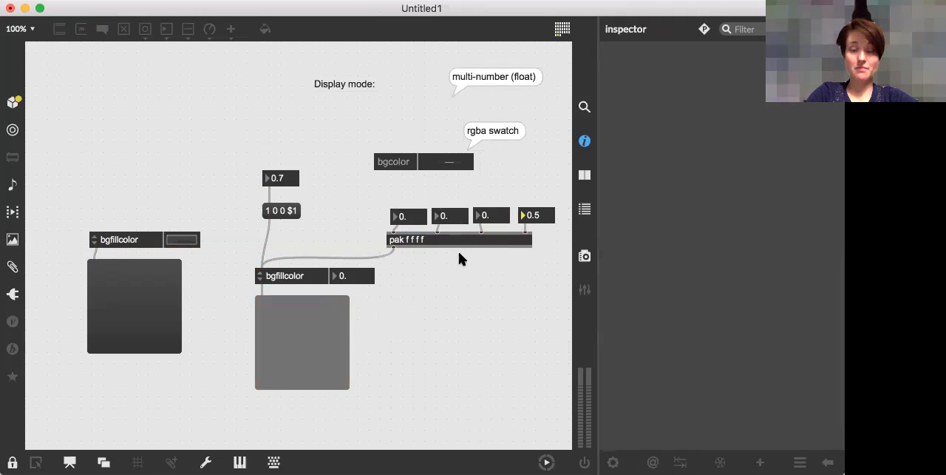
mouse_move(324, 262)
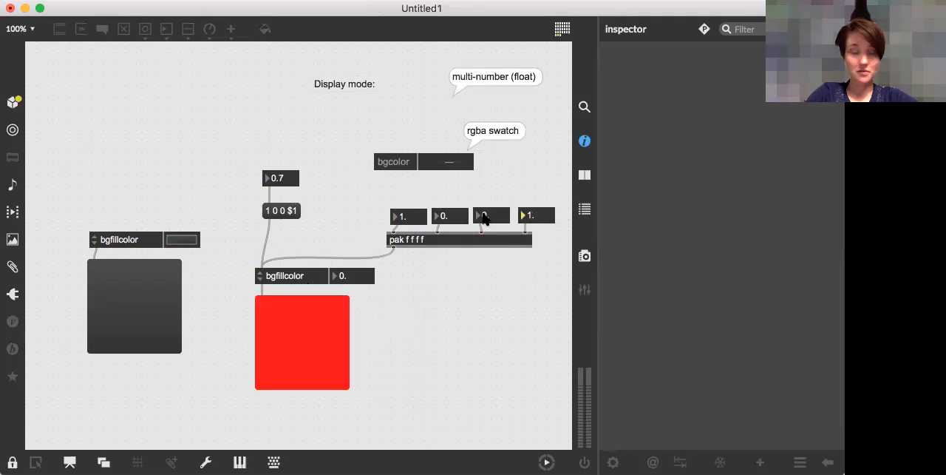
mouse_move(442, 216)
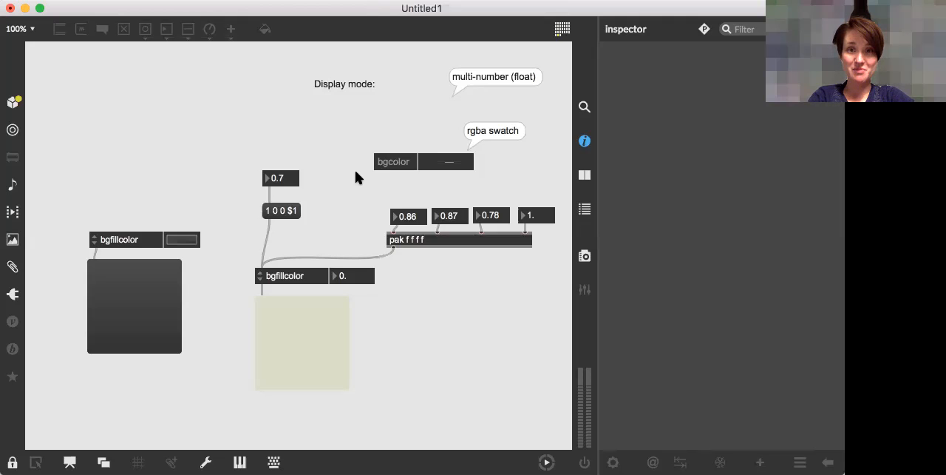
mouse_move(506, 9)
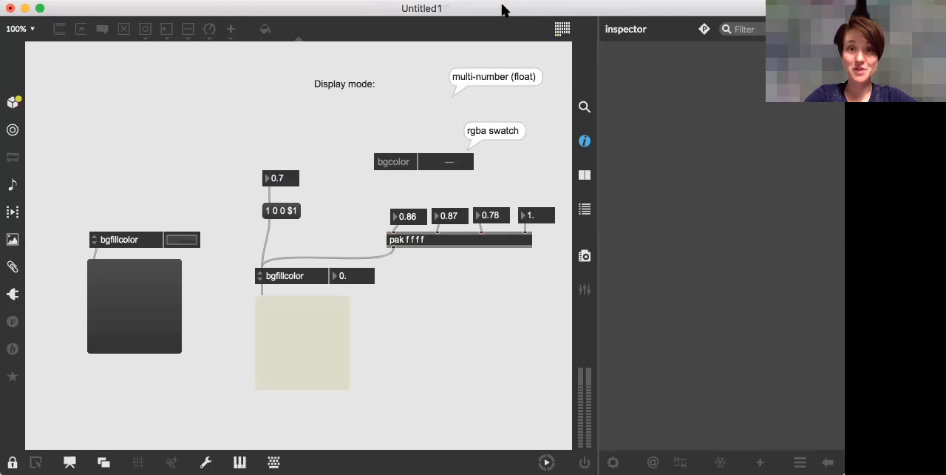